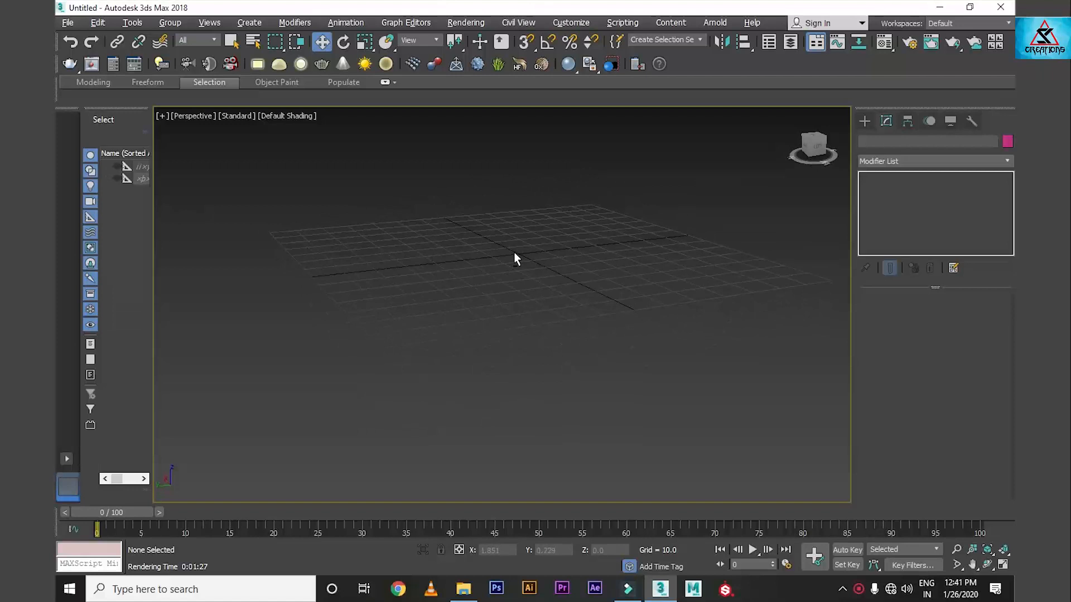
Step: Orbit the view and activate the Box tool under Geometry > Standard Primitives
left_click_drag(516, 258, 429, 286)
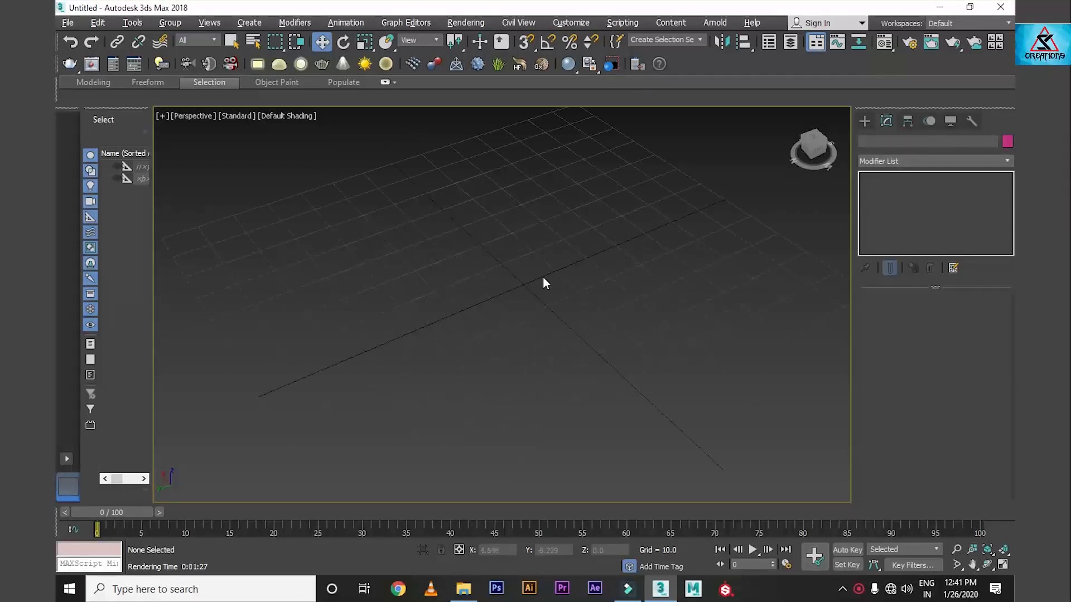
left_click(866, 140)
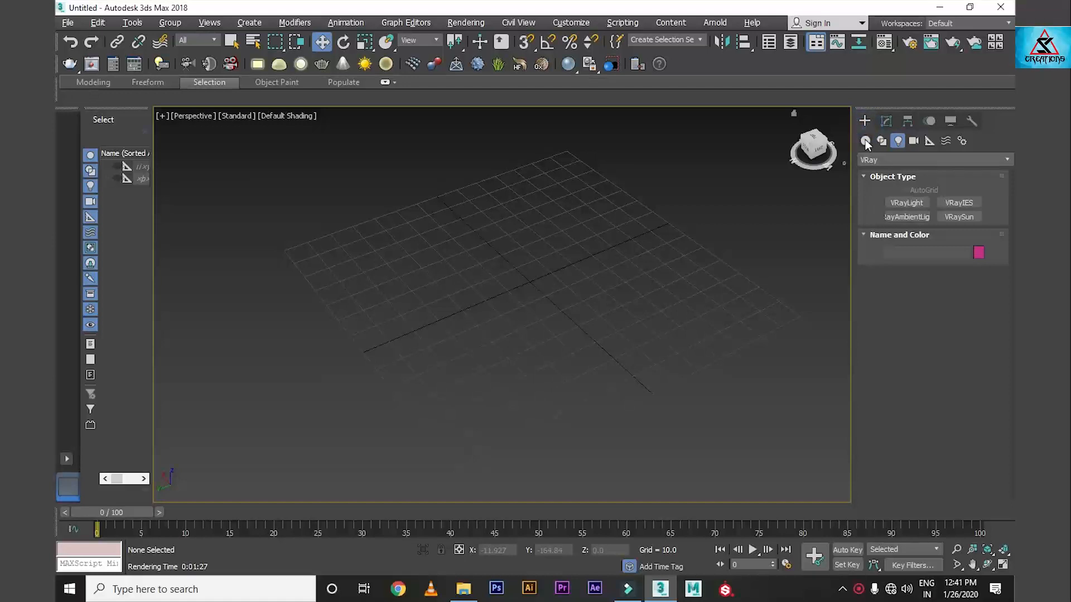
left_click(866, 140)
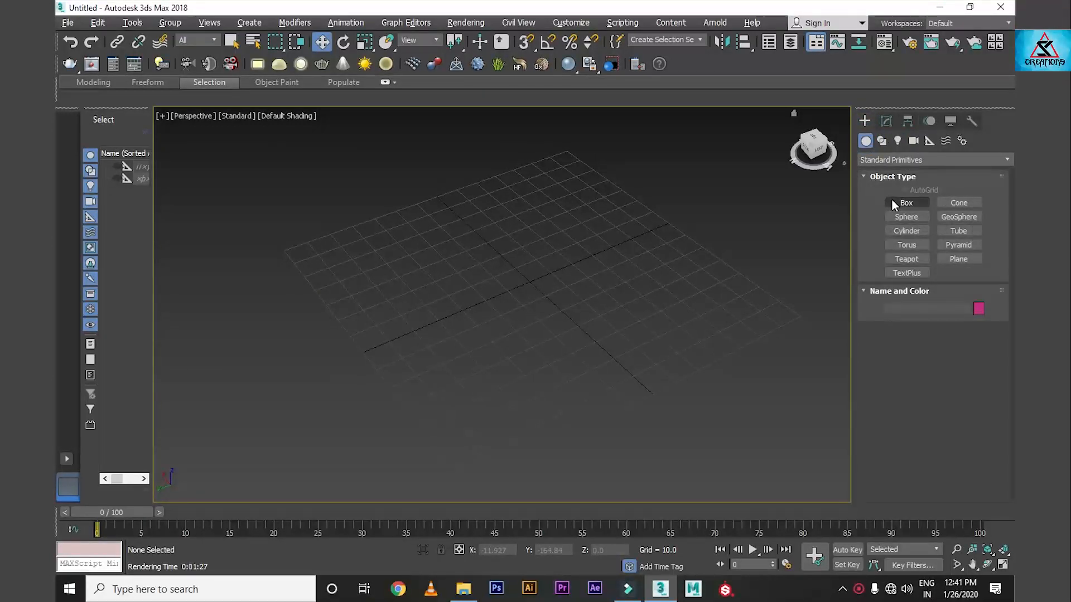
left_click(906, 202)
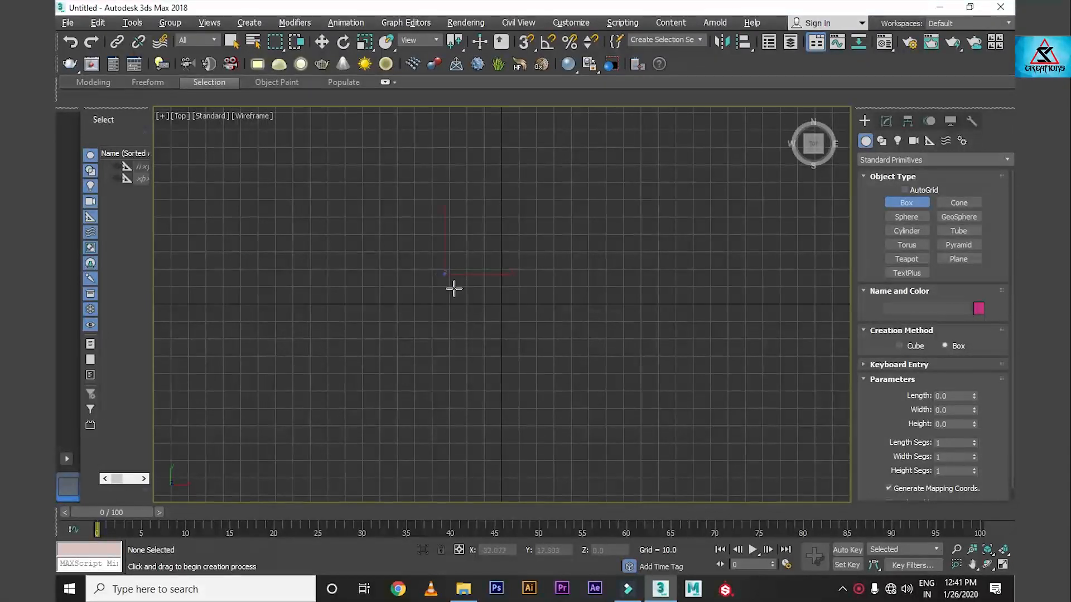
Step: Draw Box001 in the Top view and give it length, width and height 20
left_click_drag(444, 274, 558, 375)
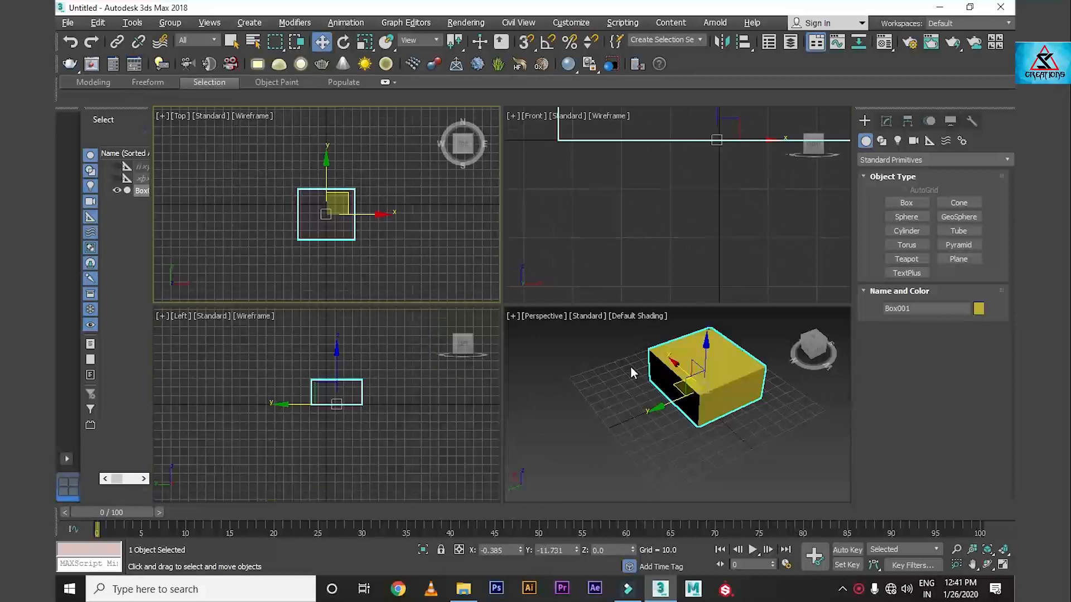
left_click(886, 121)
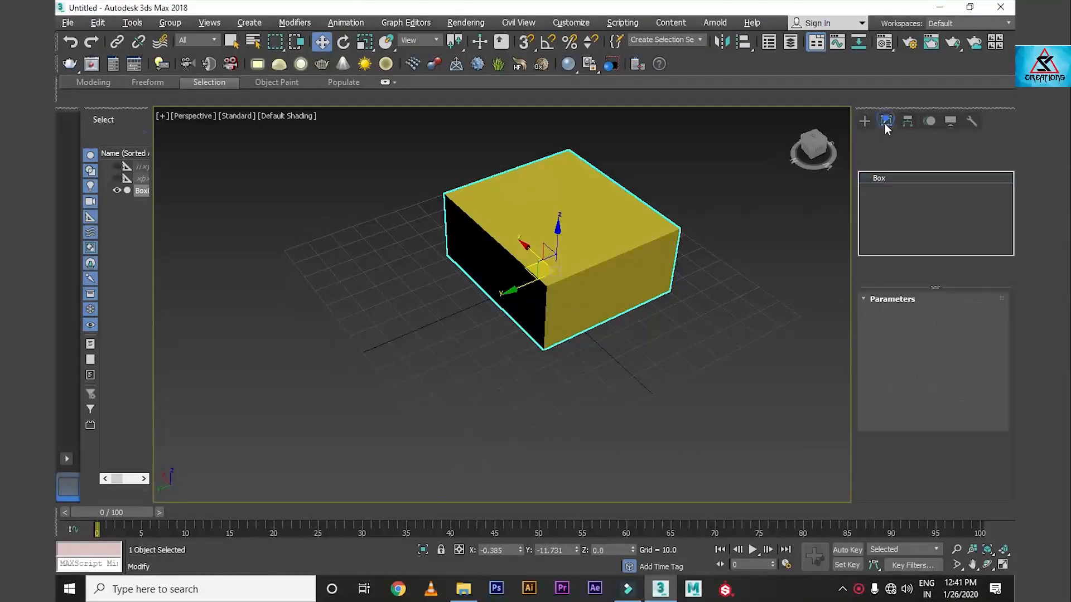
left_click(886, 121)
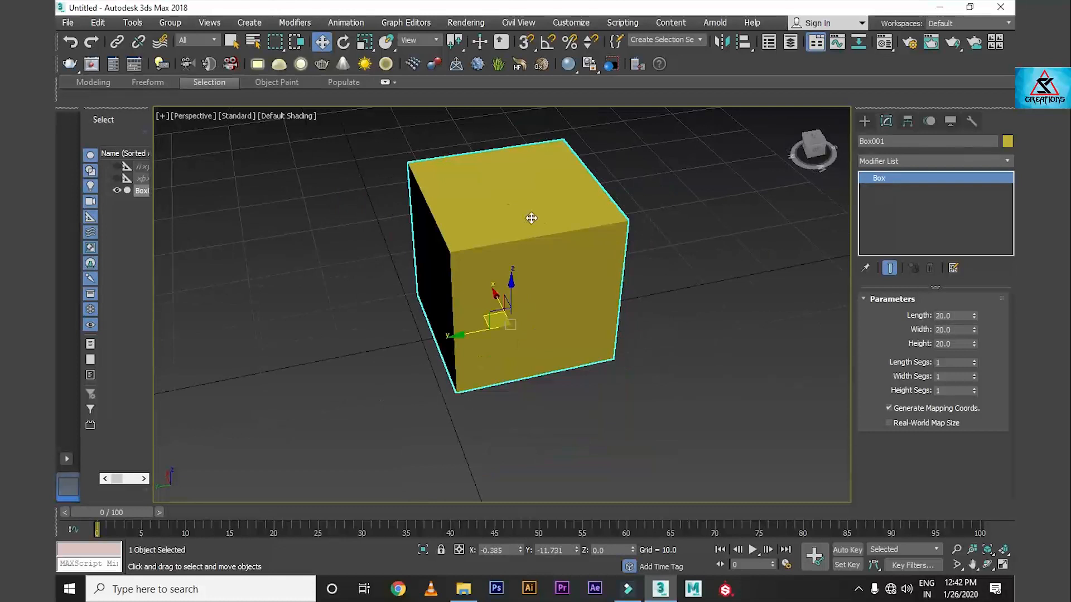
Step: Convert Box001 to Editable Poly with edged faces shown, then reselect the cube
right_click(878, 178)
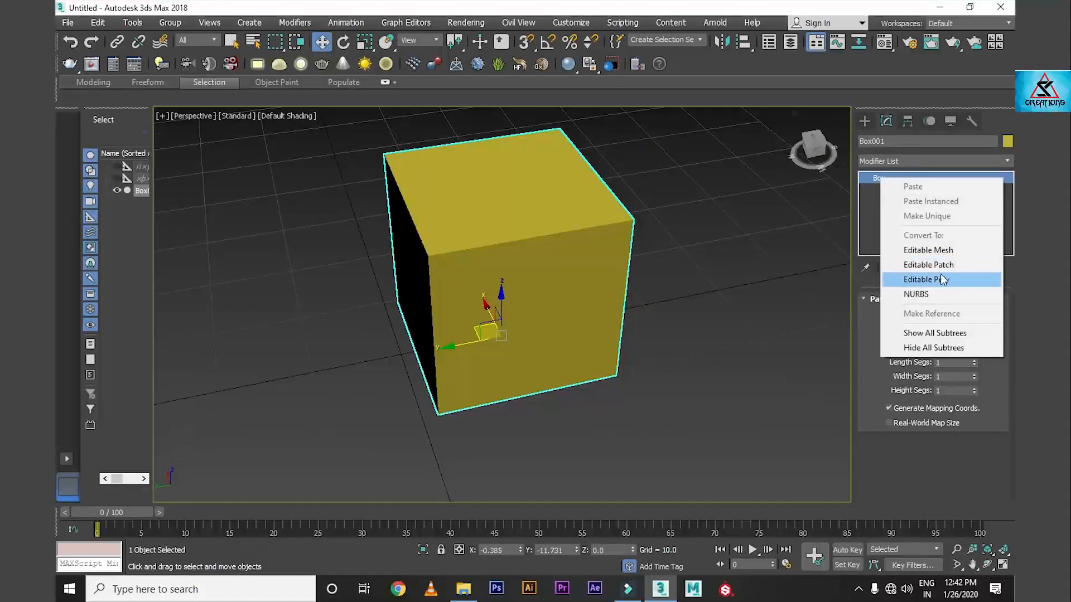
left_click(920, 280)
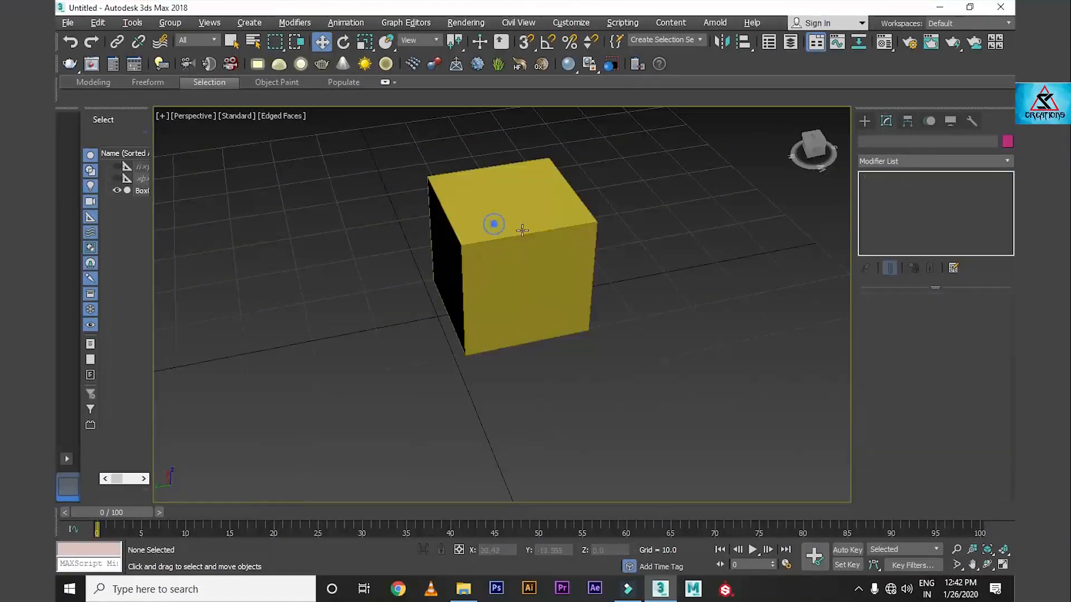
left_click(509, 248)
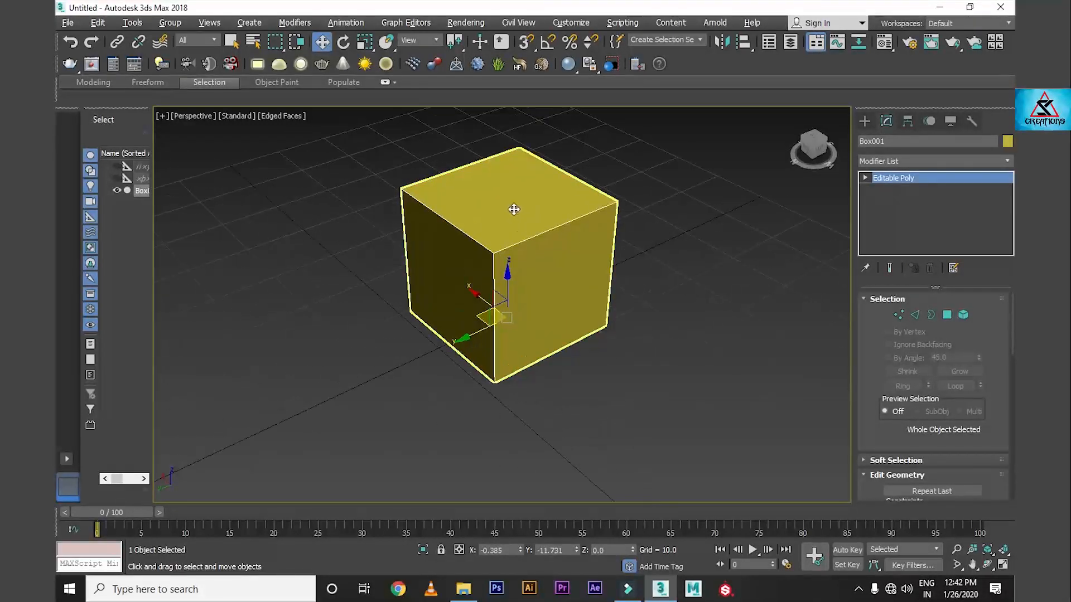
left_click(893, 178)
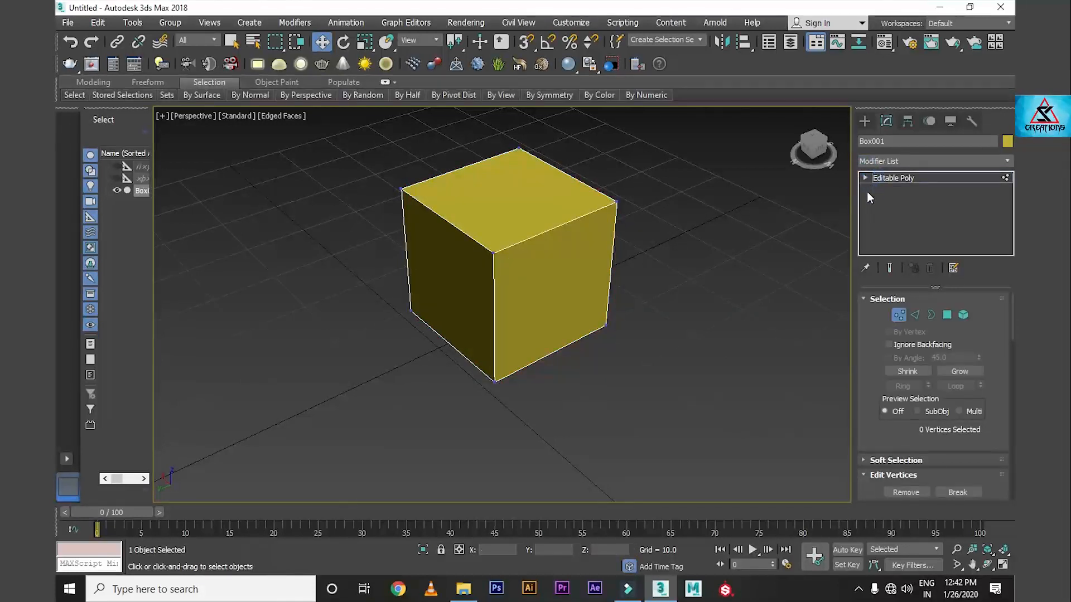
Step: Select the whole cube as an element and switch to Polygon level with all faces selected
left_click(865, 178)
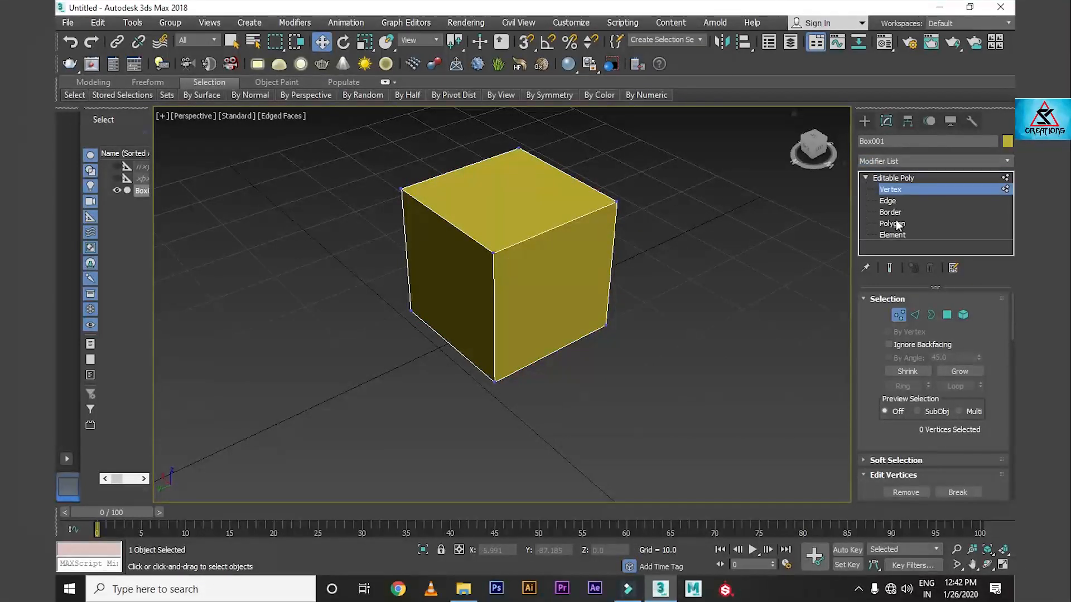
left_click(892, 224)
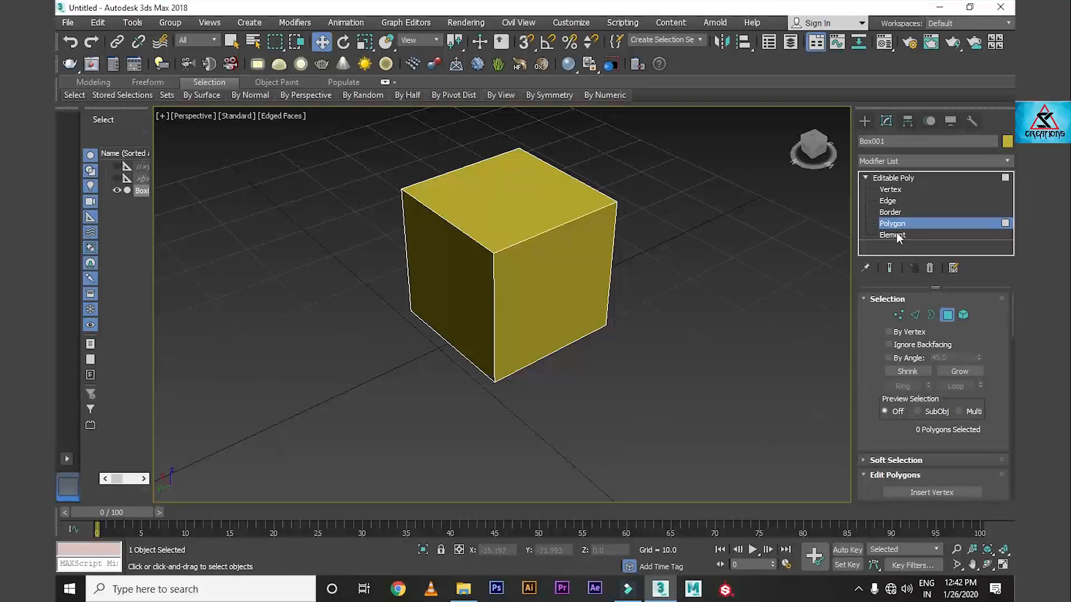
left_click(893, 235)
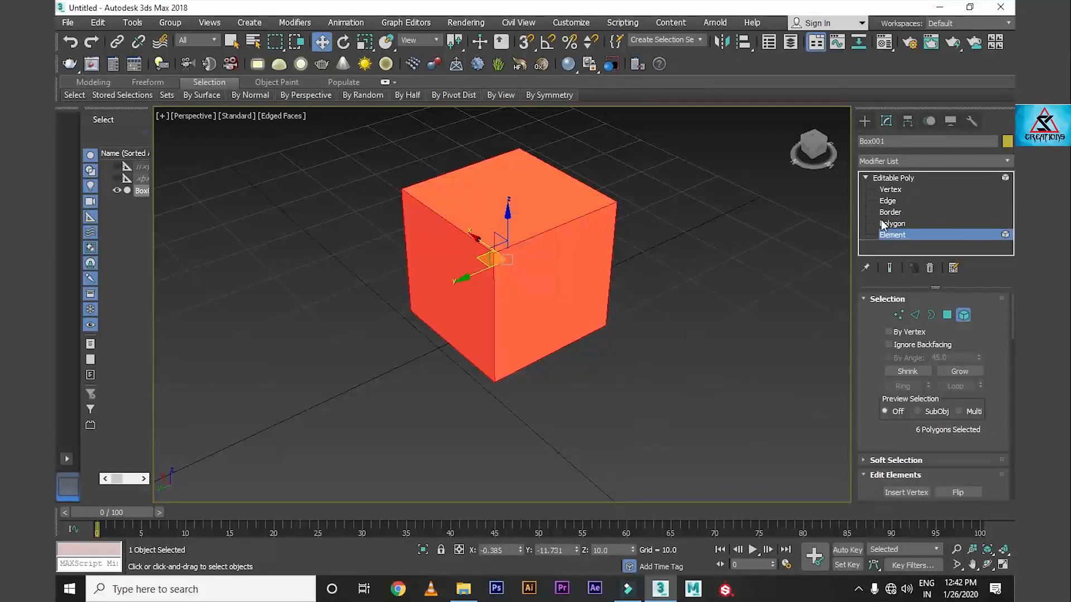
left_click(892, 224)
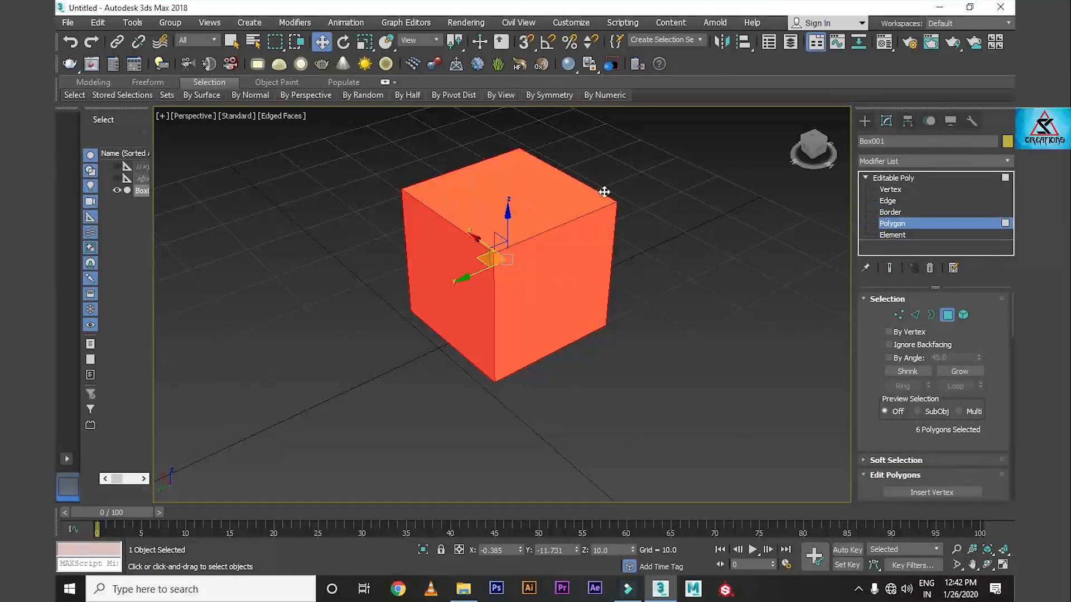
mouse_move(569, 218)
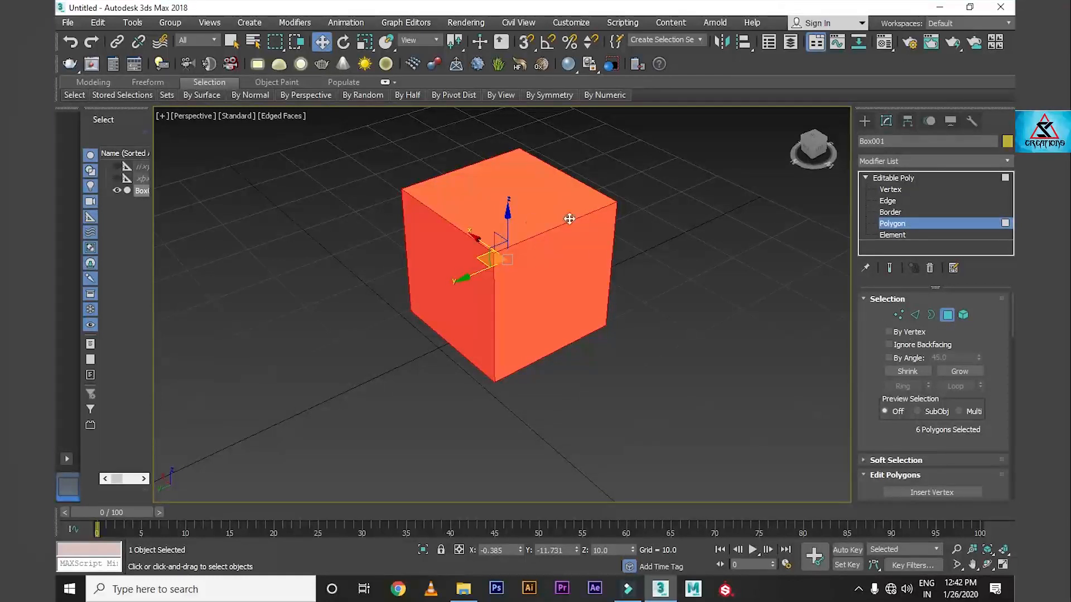
scroll("down", 3)
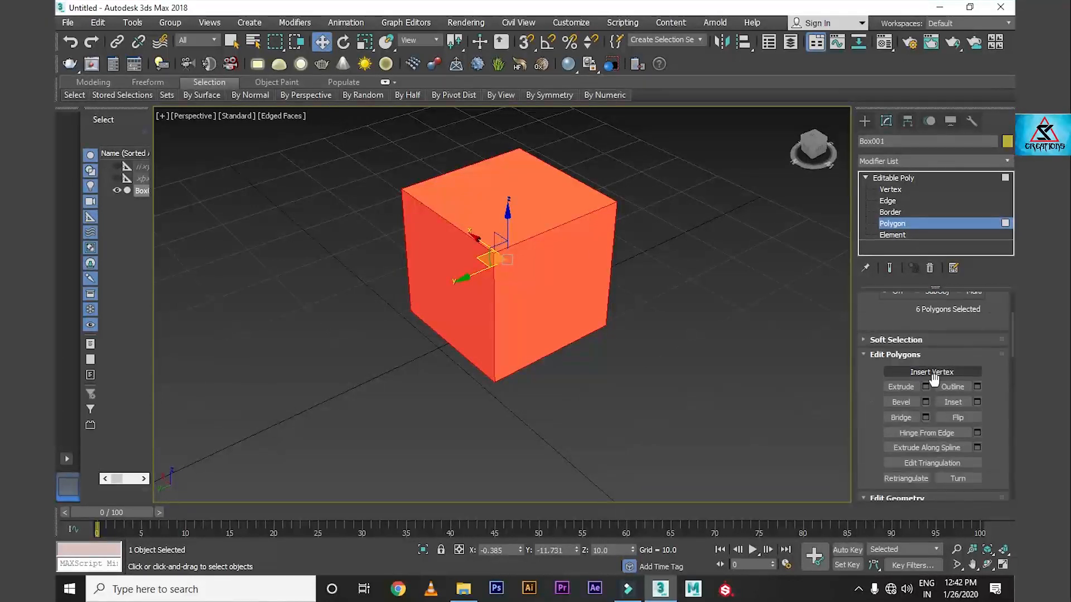
Step: Inset all six cube faces by an amount of about 2.9
left_click(977, 402)
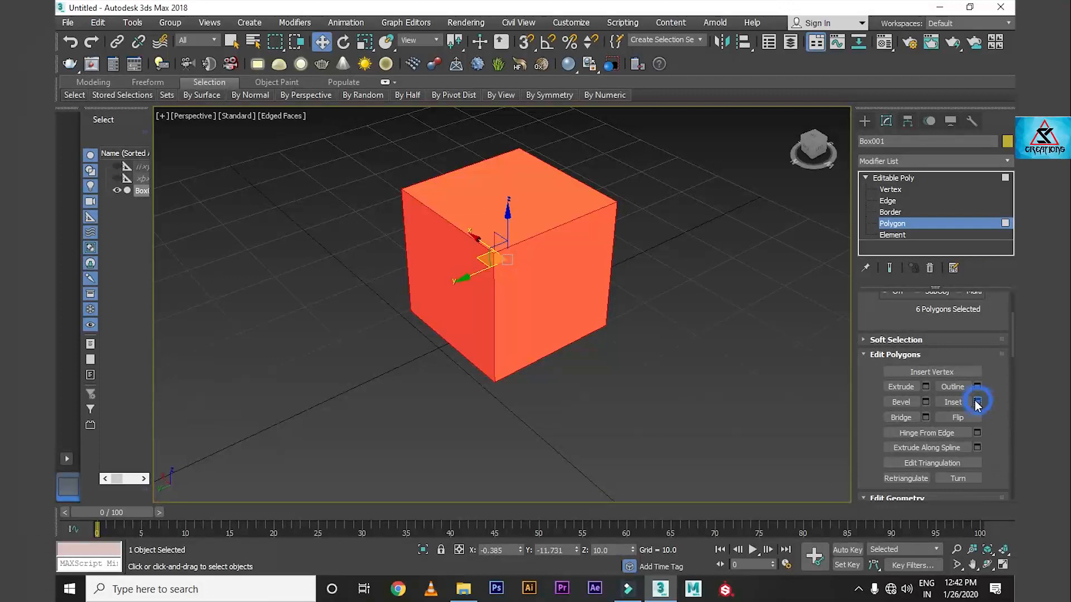
left_click(977, 402)
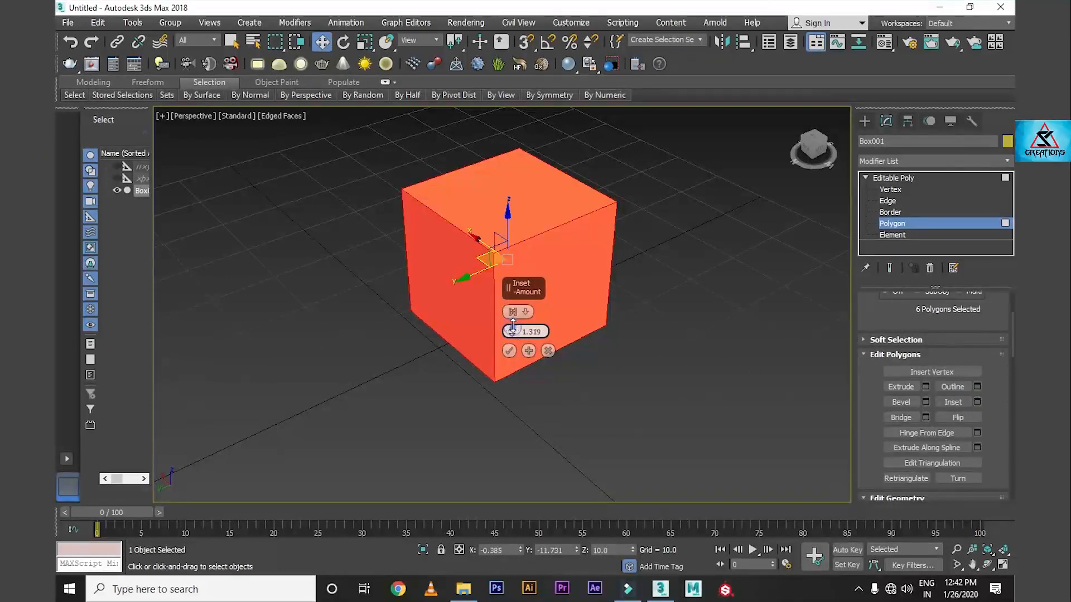
left_click_drag(526, 331, 525, 314)
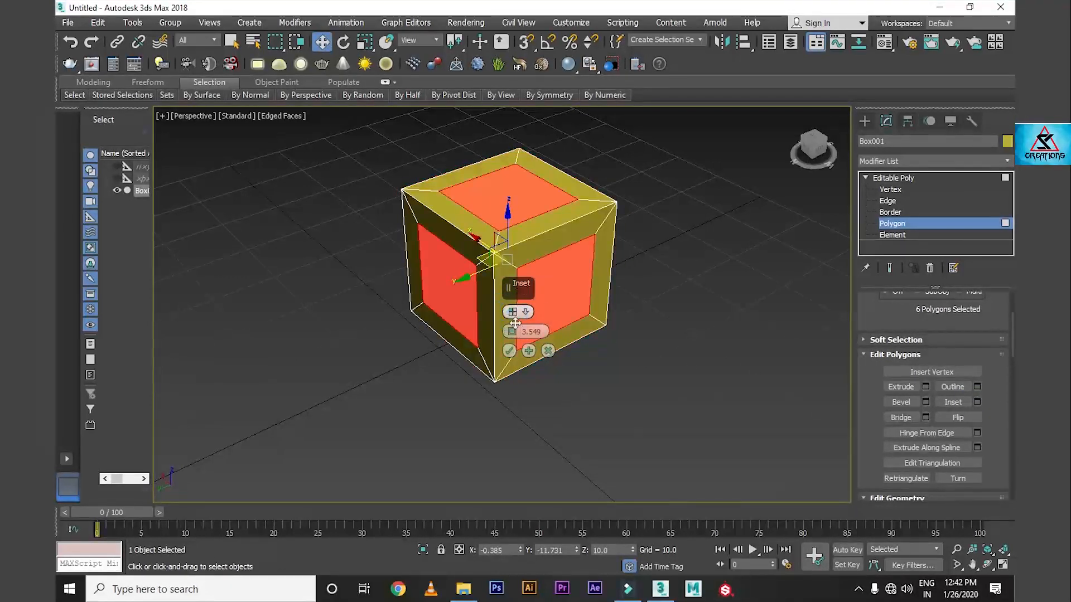
left_click_drag(513, 332, 512, 328)
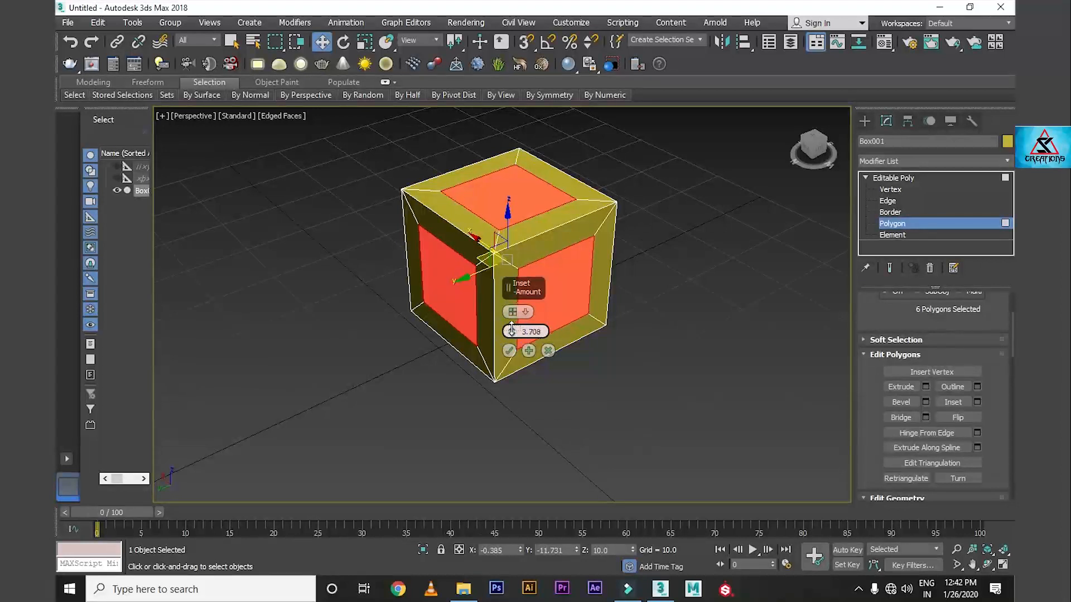
left_click_drag(512, 331, 512, 326)
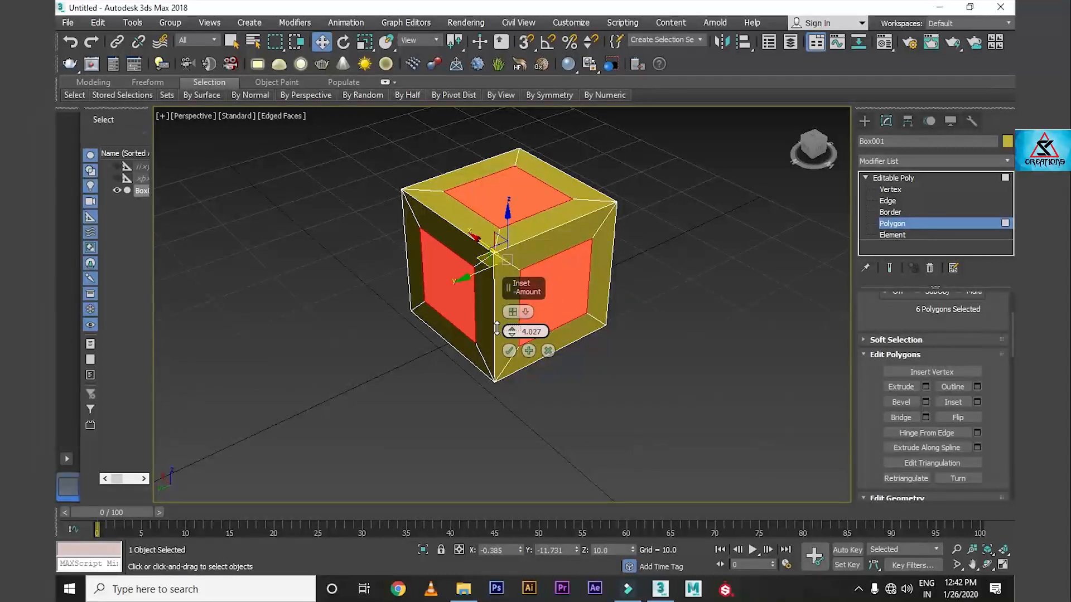
left_click_drag(512, 331, 512, 339)
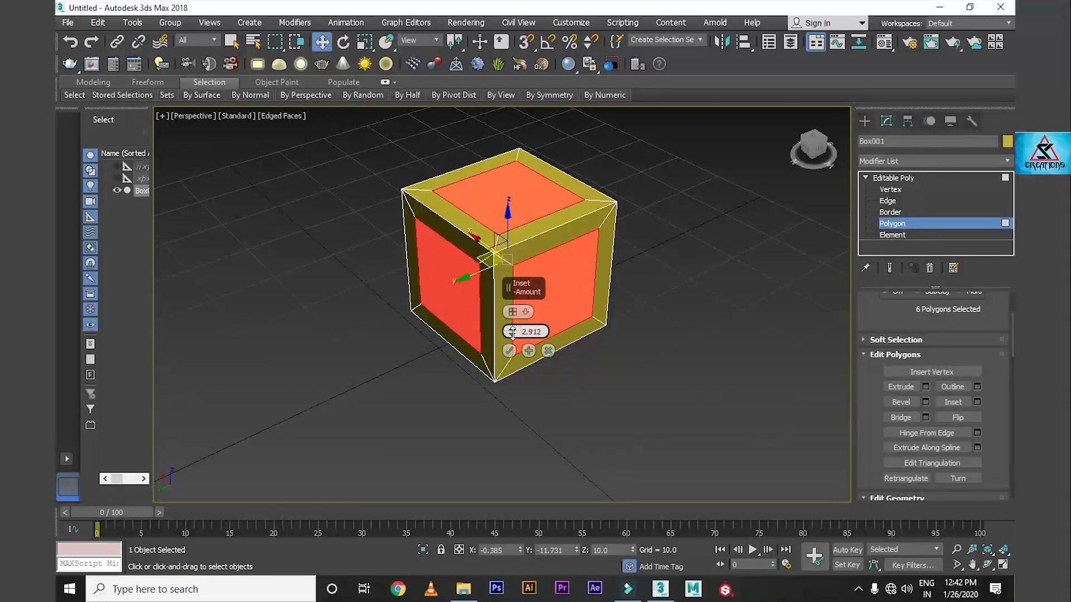
left_click(528, 350)
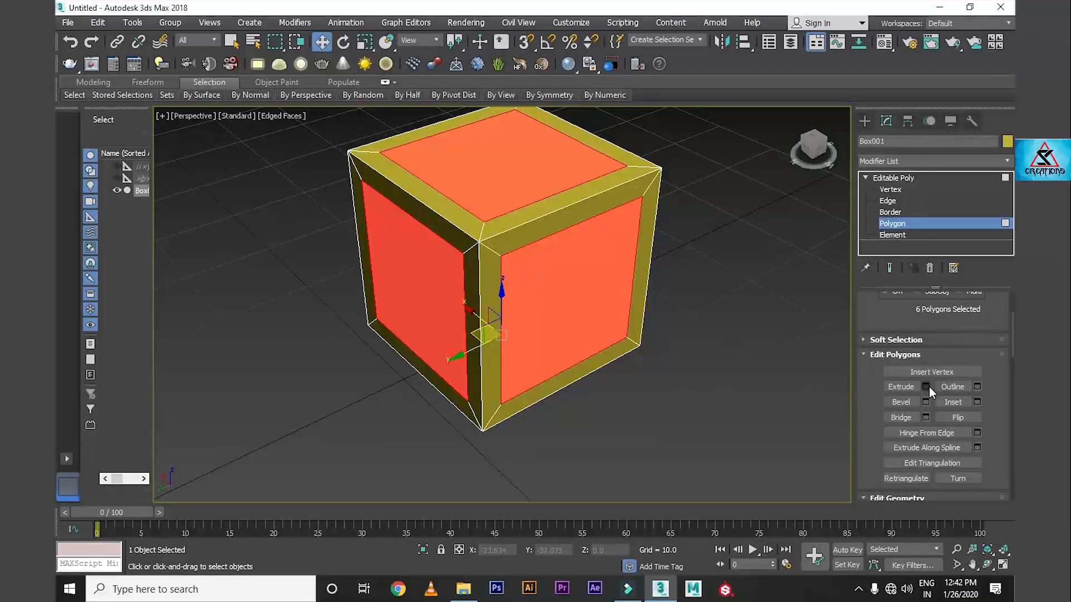
Step: Extrude the inset faces with a negative height to recess each panel
left_click(926, 387)
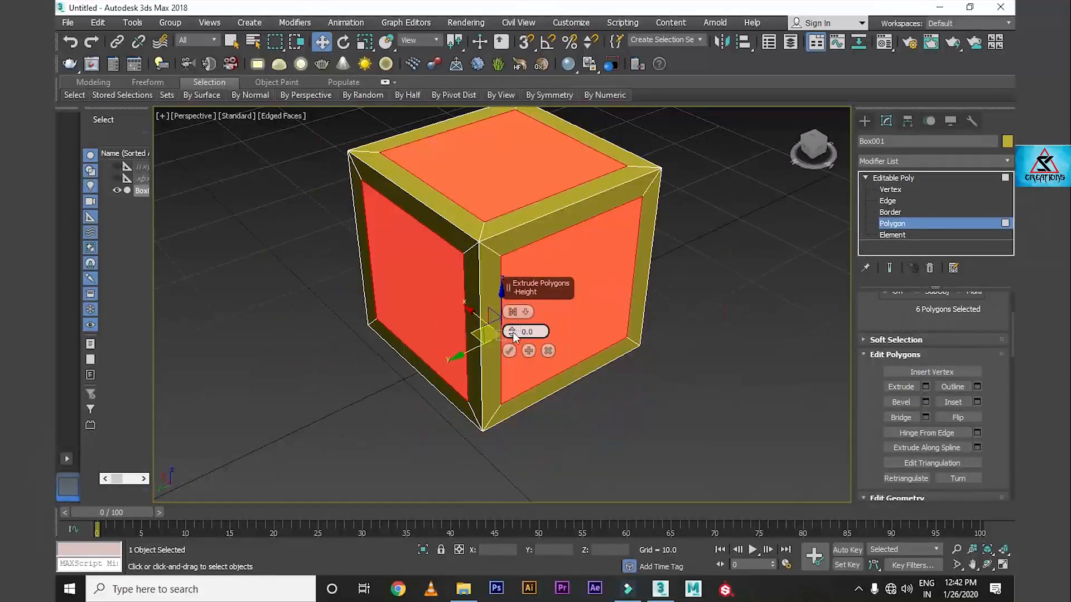
left_click_drag(526, 332, 526, 341)
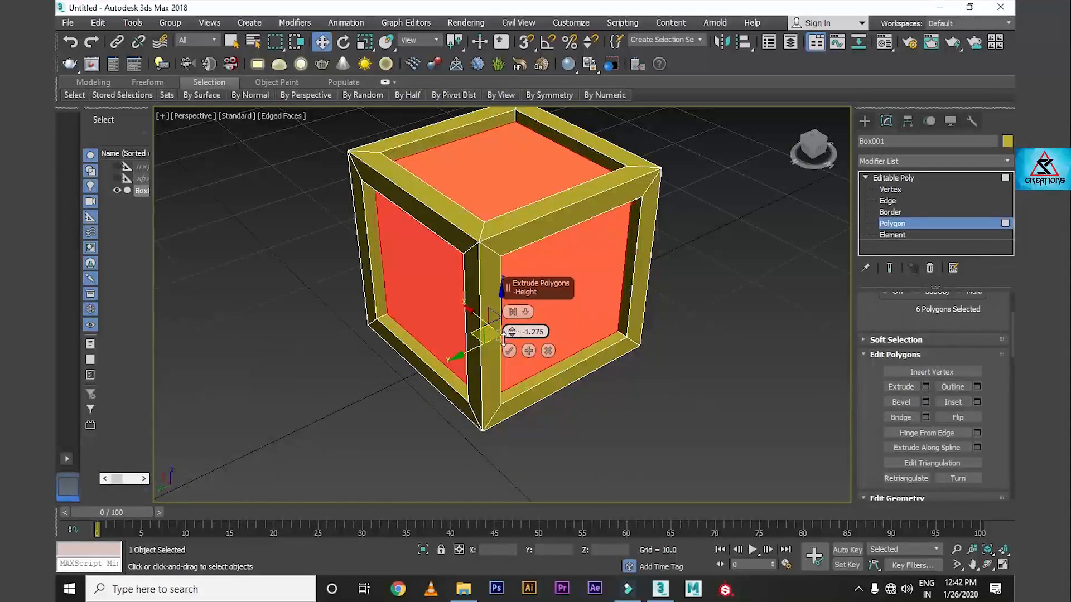
left_click(508, 350)
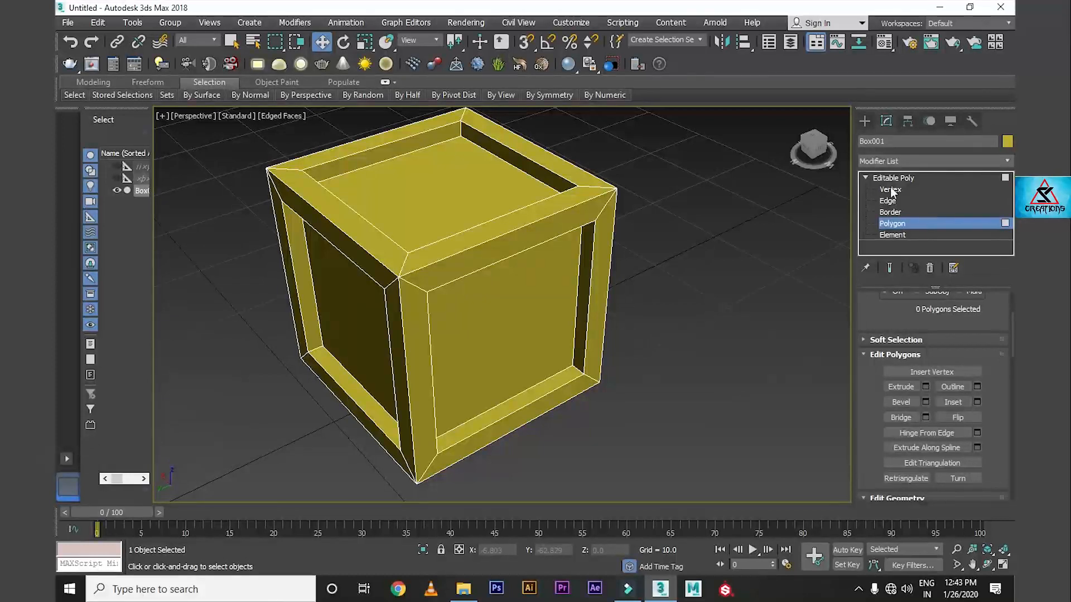
Step: Select Editable Poly in the modifier stack to exit Polygon level
left_click(891, 224)
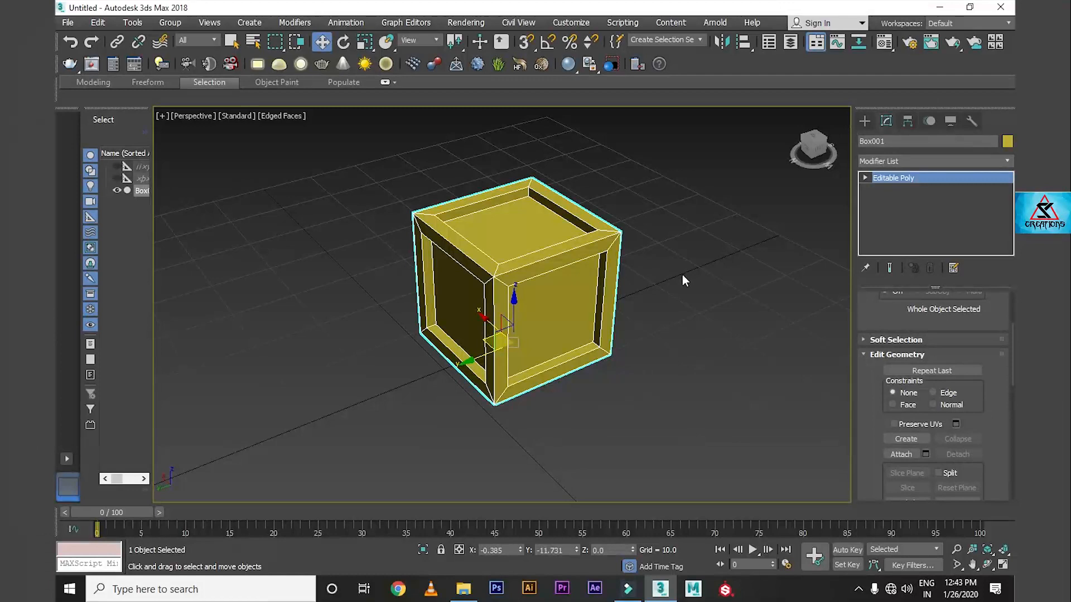
mouse_move(673, 285)
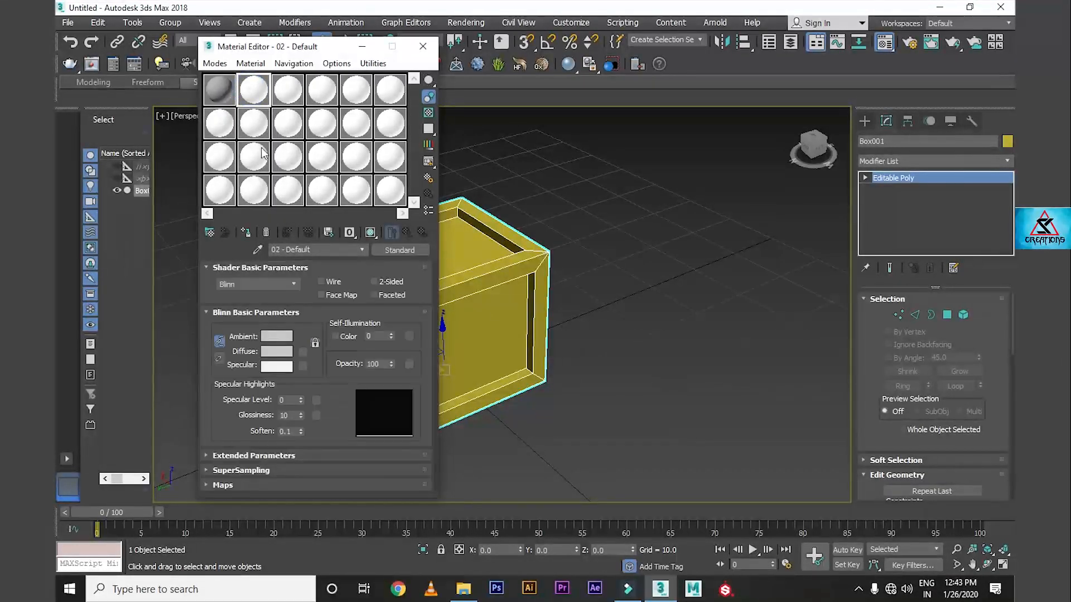
Step: Change the Standard material to a VRayLightMtl
left_click(399, 250)
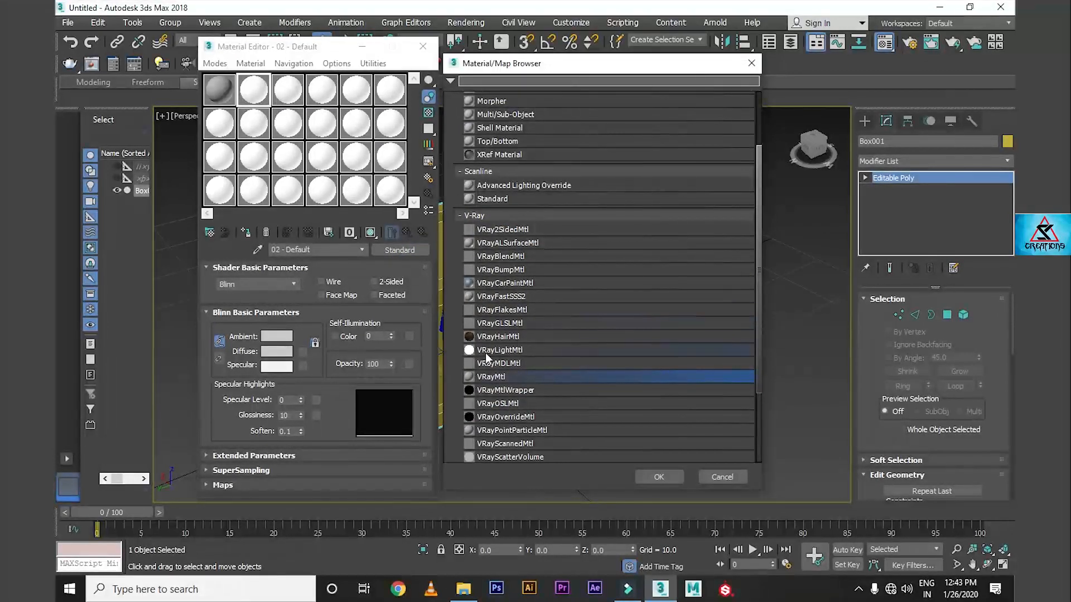
left_click(500, 349)
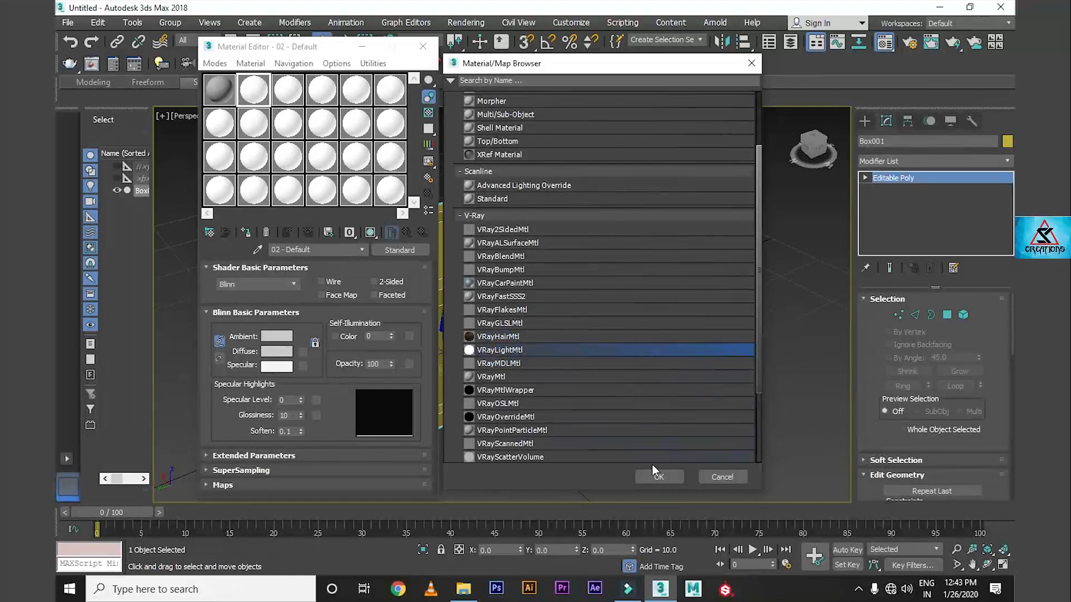
left_click(659, 477)
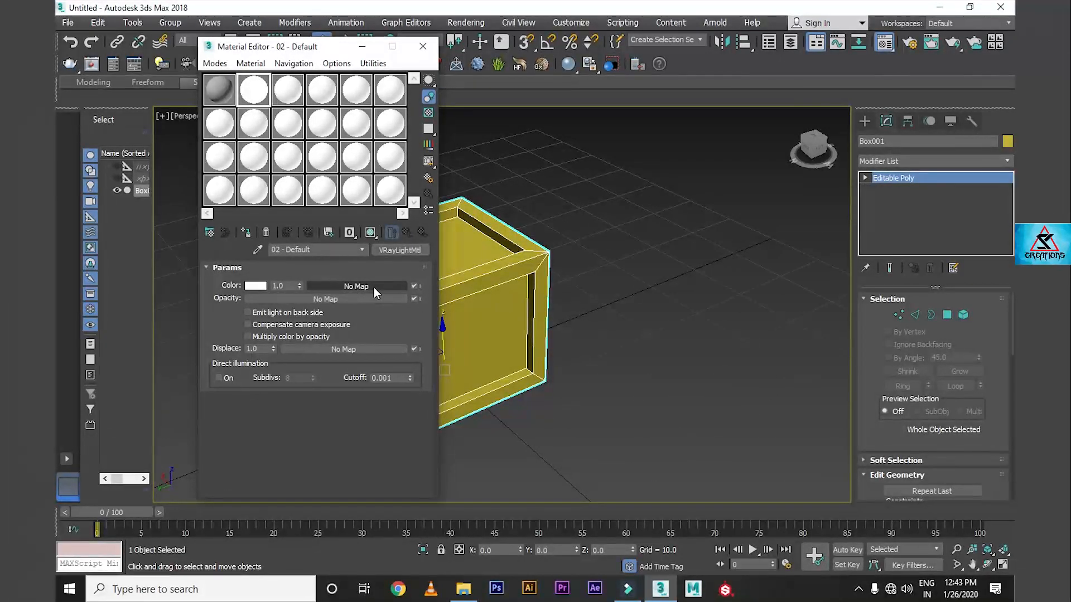
Step: Map the light color with VRayDirt at radius 40 and assign it to the box
left_click(356, 286)
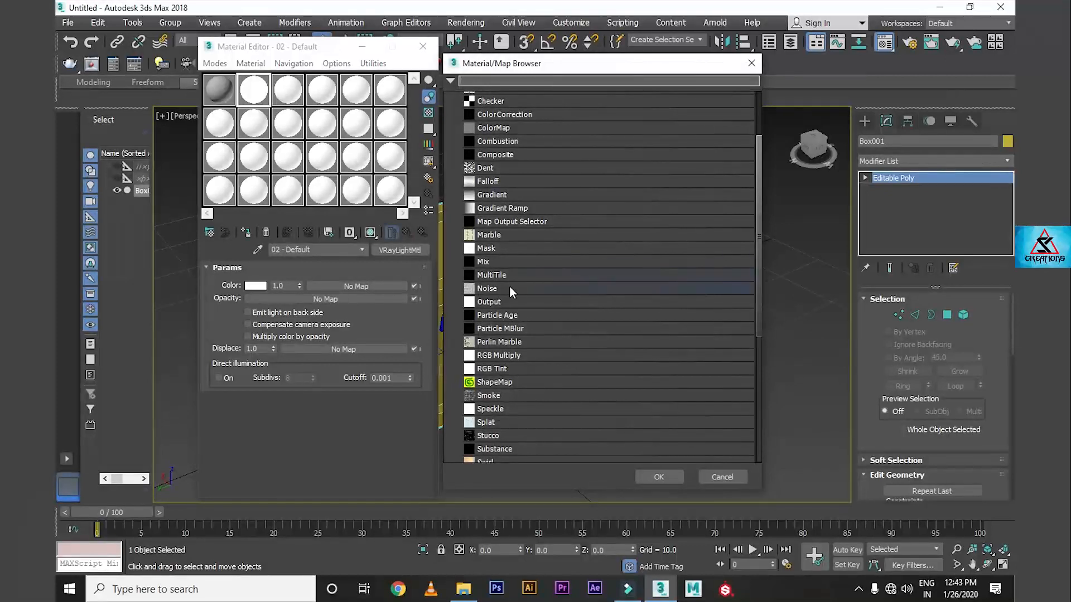
scroll("down", 3)
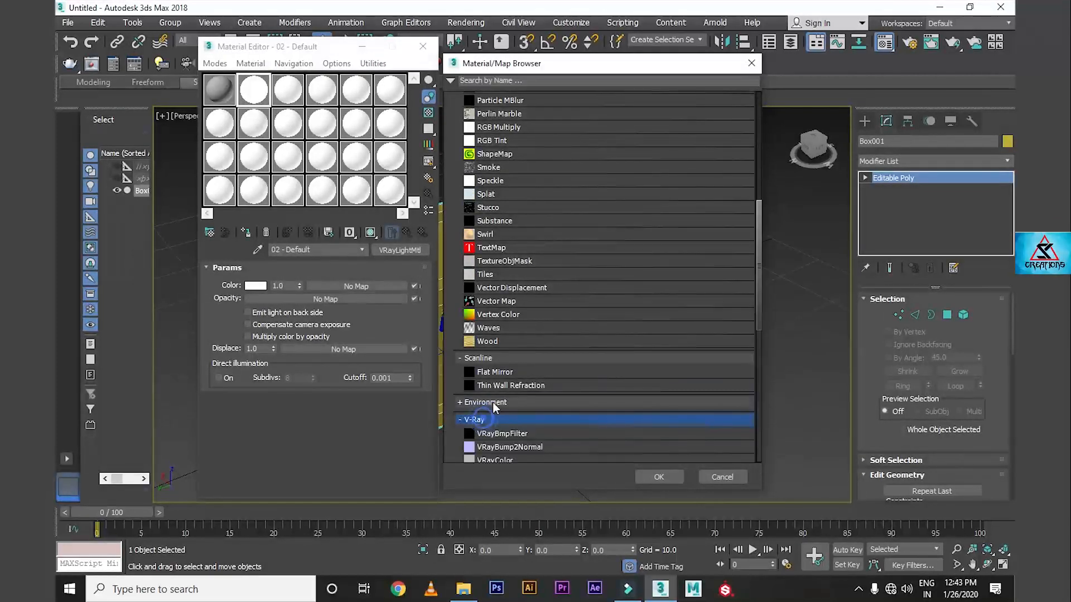
scroll("down", 3)
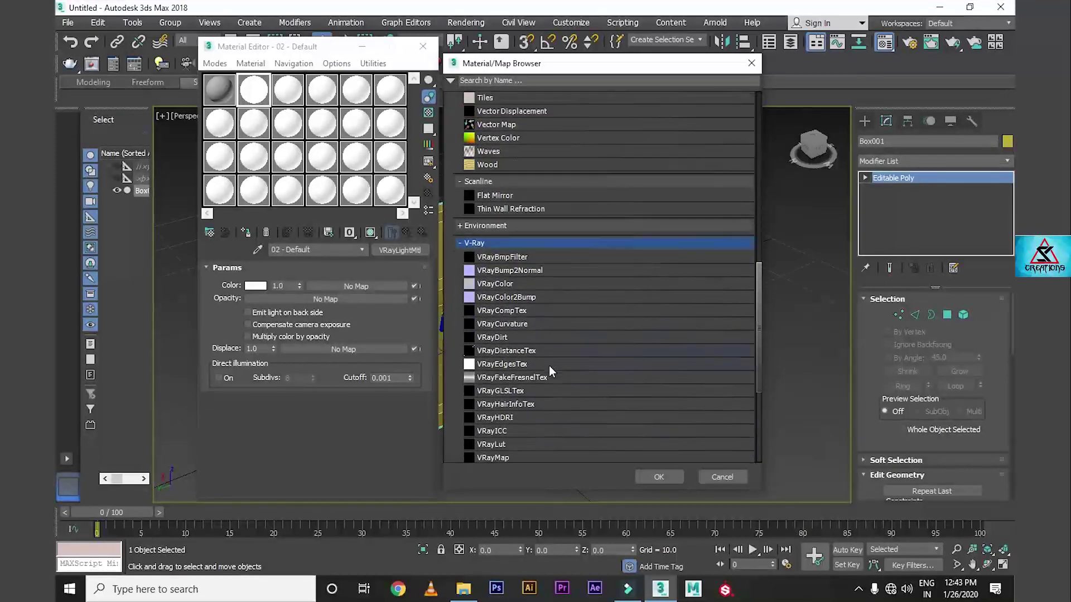
left_click(492, 337)
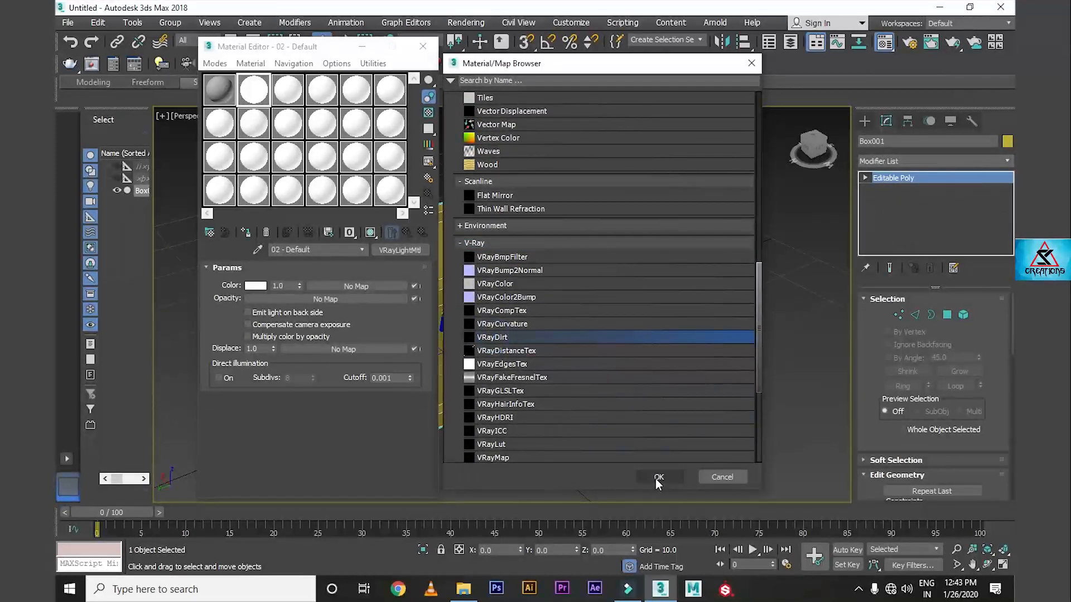
left_click(659, 477)
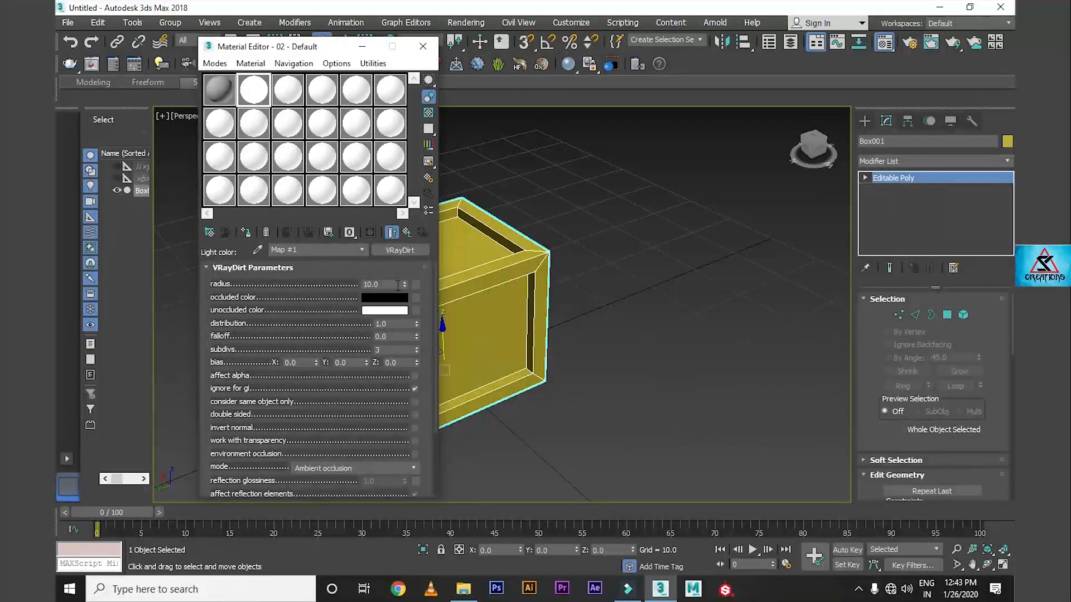
left_click(384, 285)
type("40")
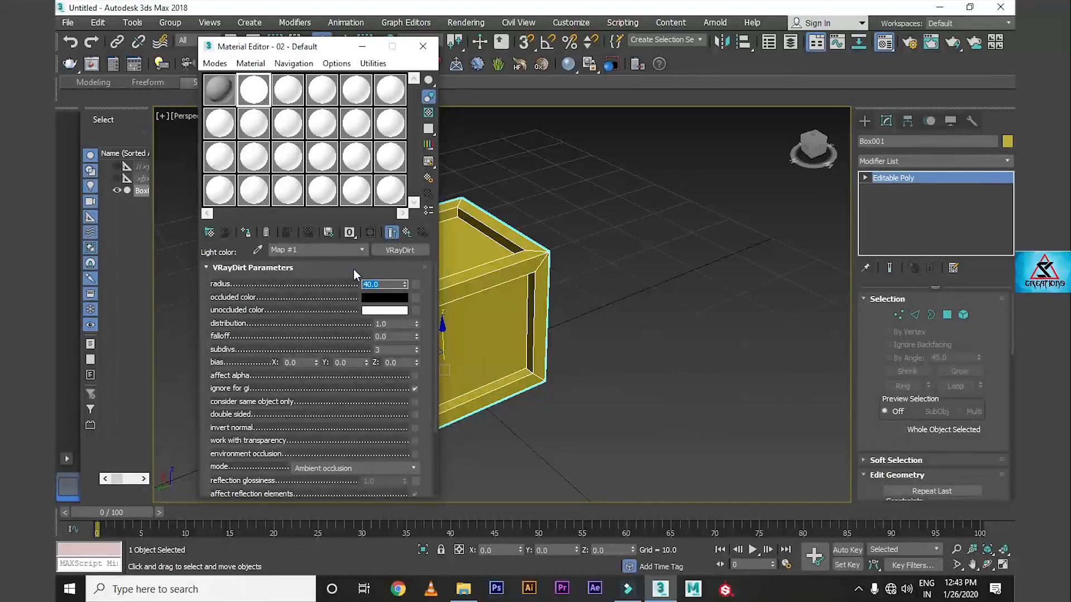
left_click(252, 89)
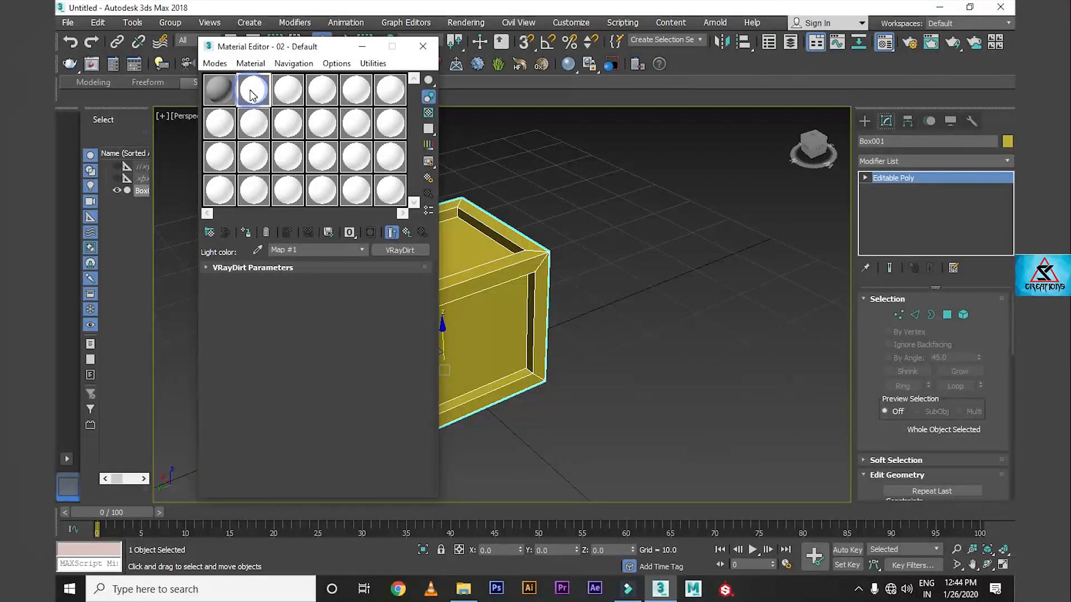
left_click(245, 232)
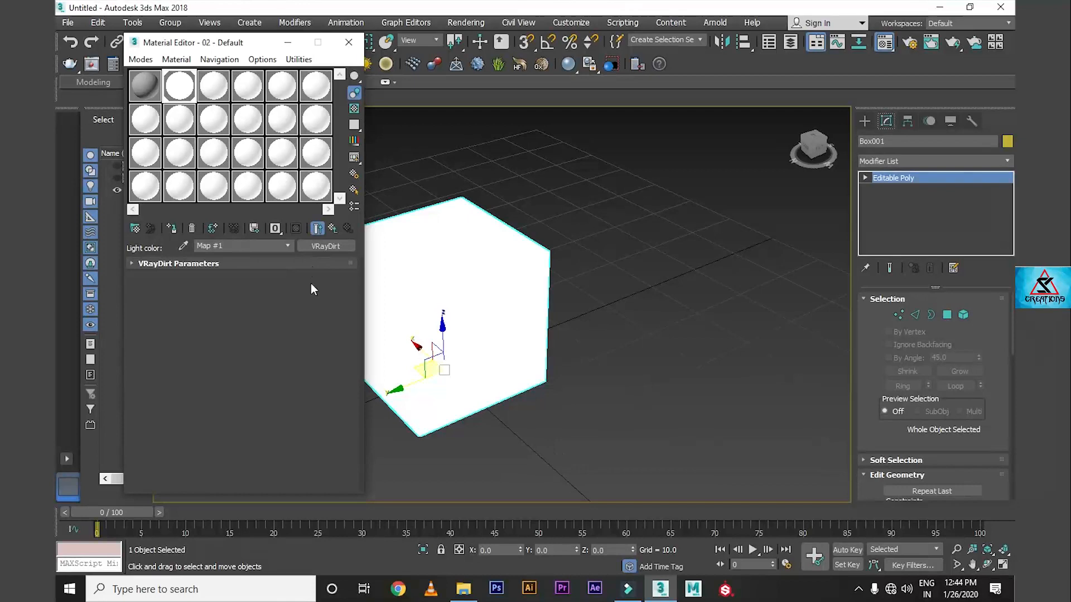
mouse_move(545, 284)
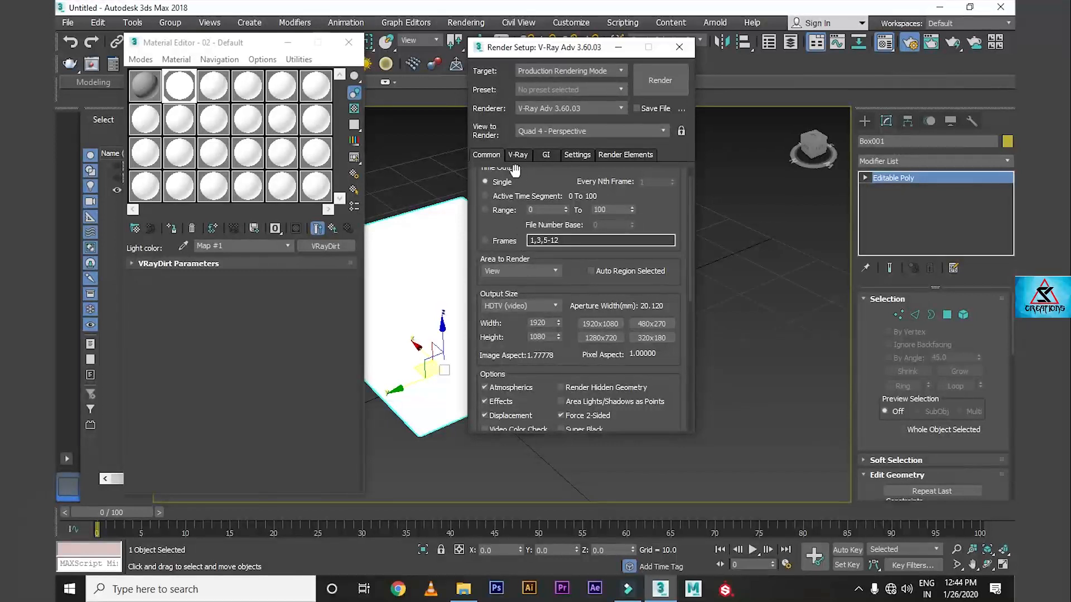
Step: In V-Ray Global switches, enable Override depth and an instanced VRayDirt override material
scroll("down", 3)
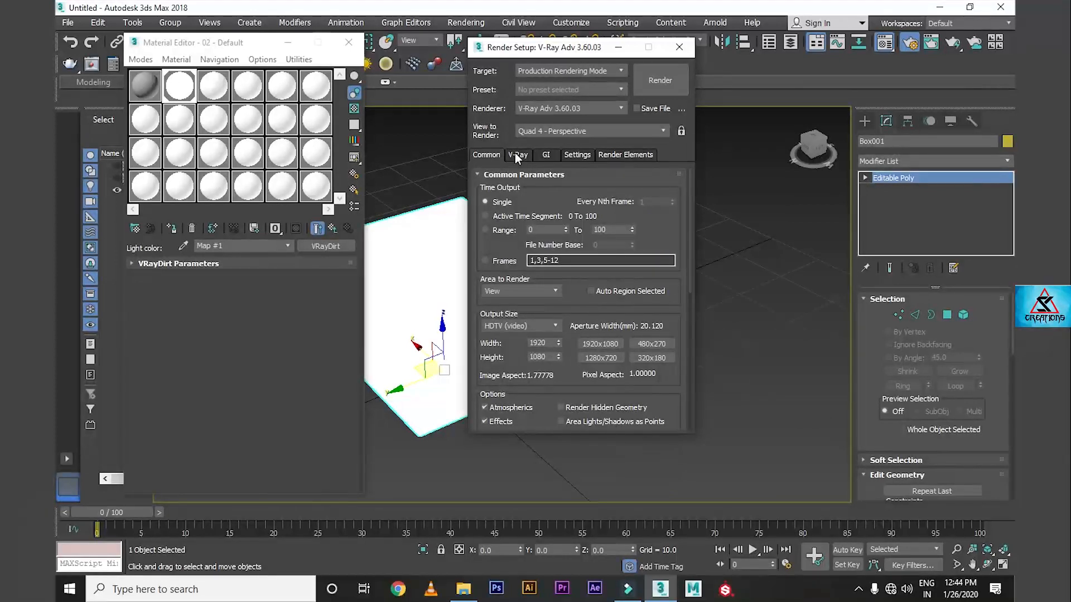
left_click(518, 155)
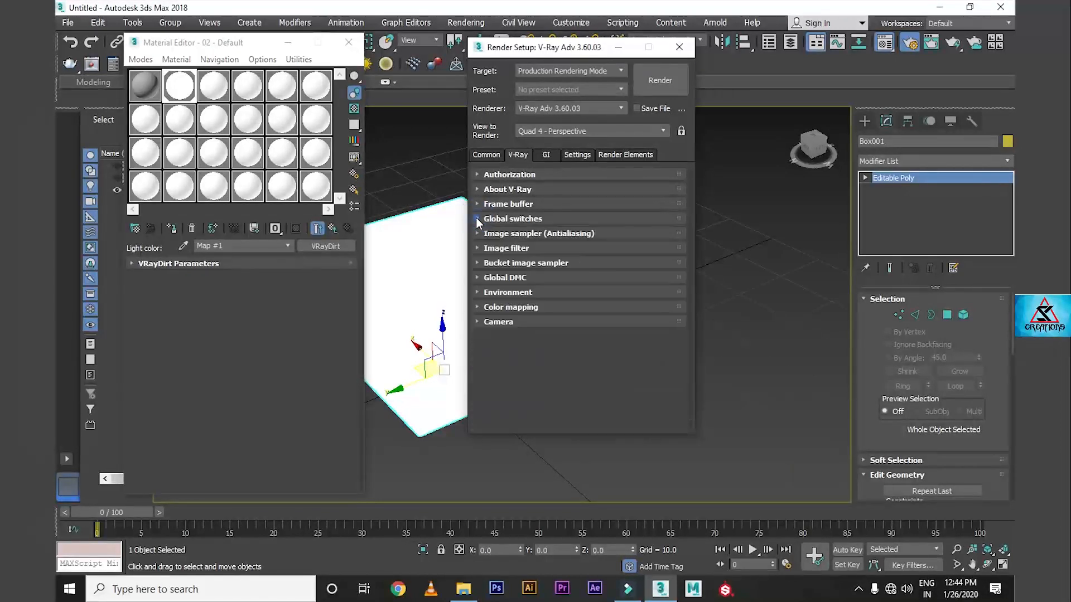
left_click(477, 219)
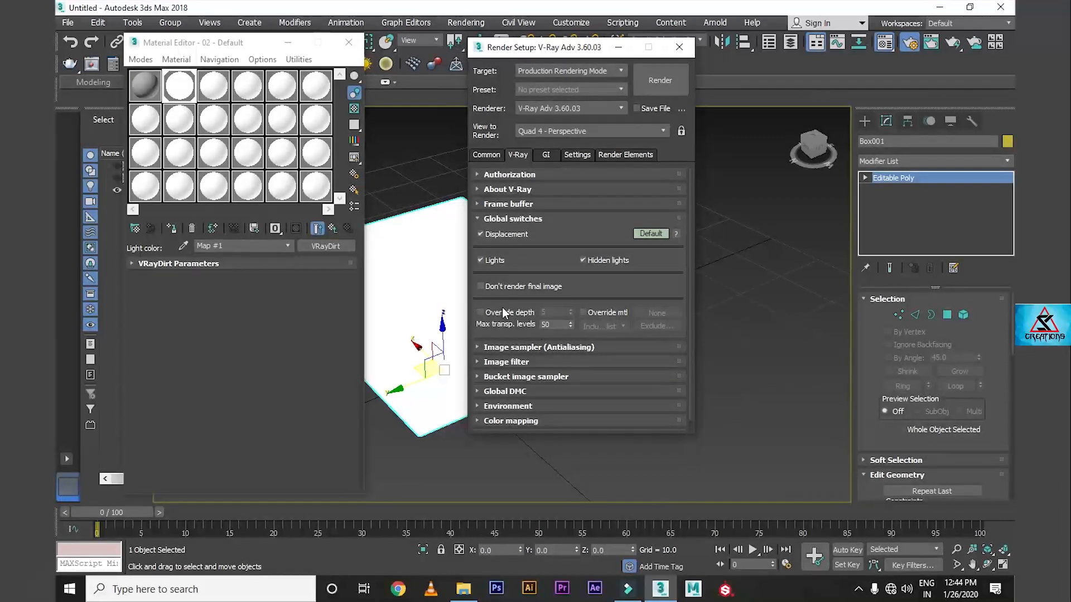
left_click(582, 313)
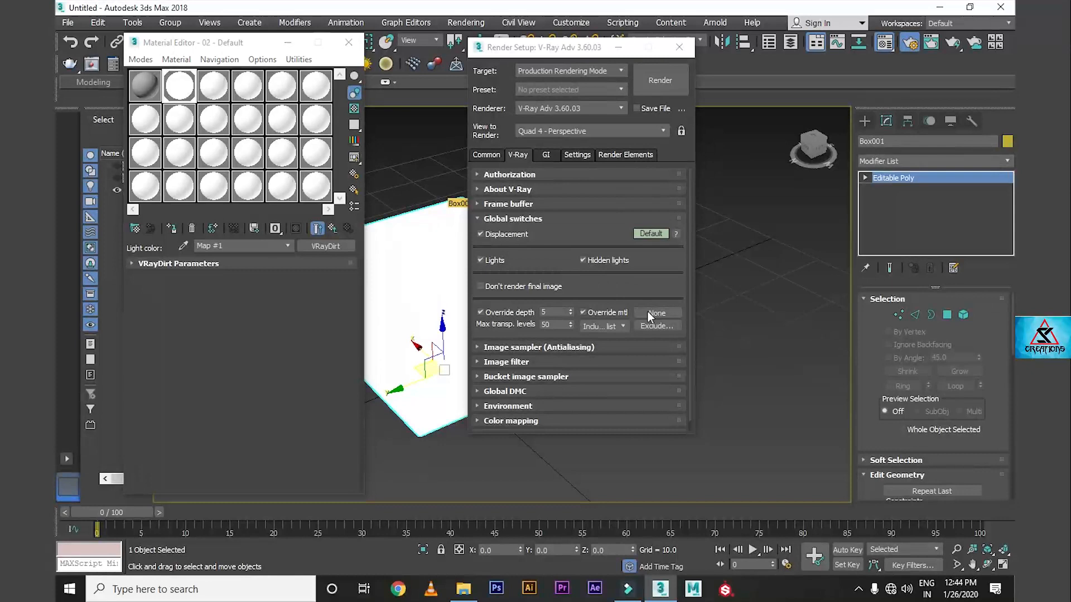
left_click(657, 312)
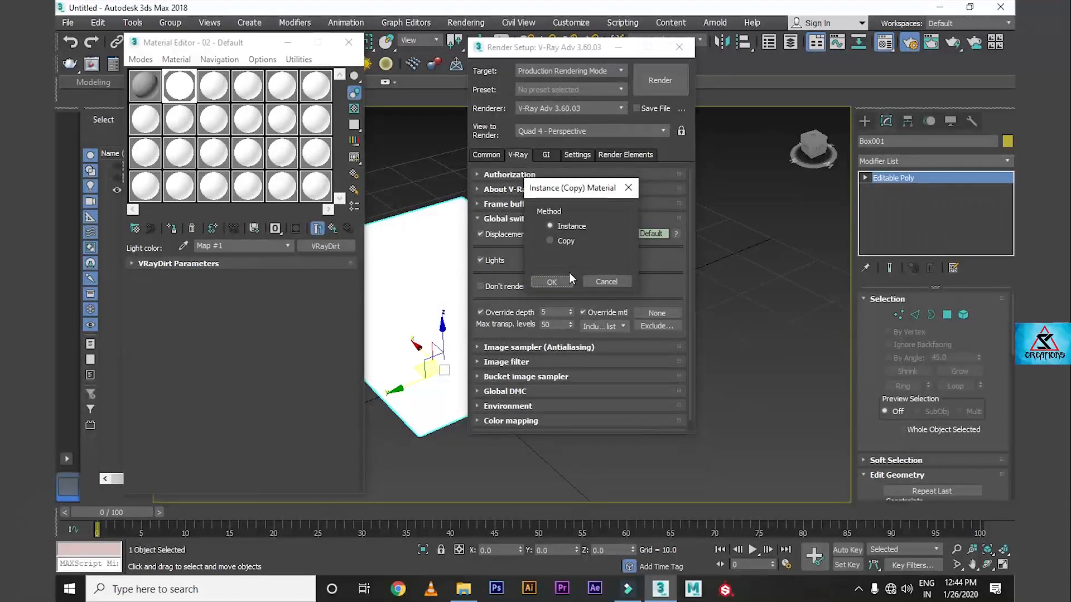
left_click(552, 281)
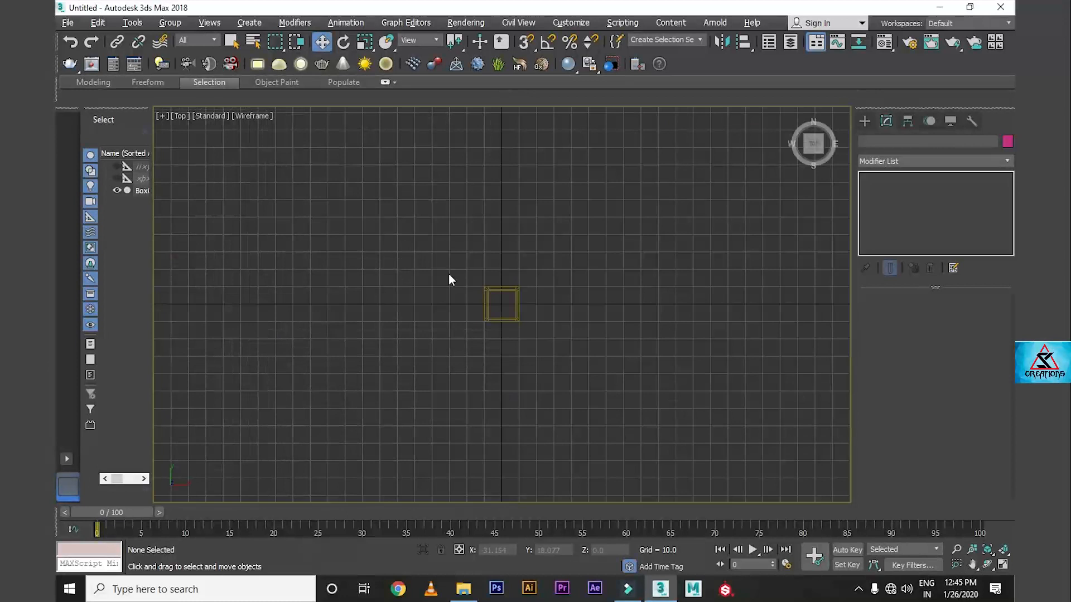
Step: Place a VRayPlane ground plane at the box in the Top viewport
left_click(864, 121)
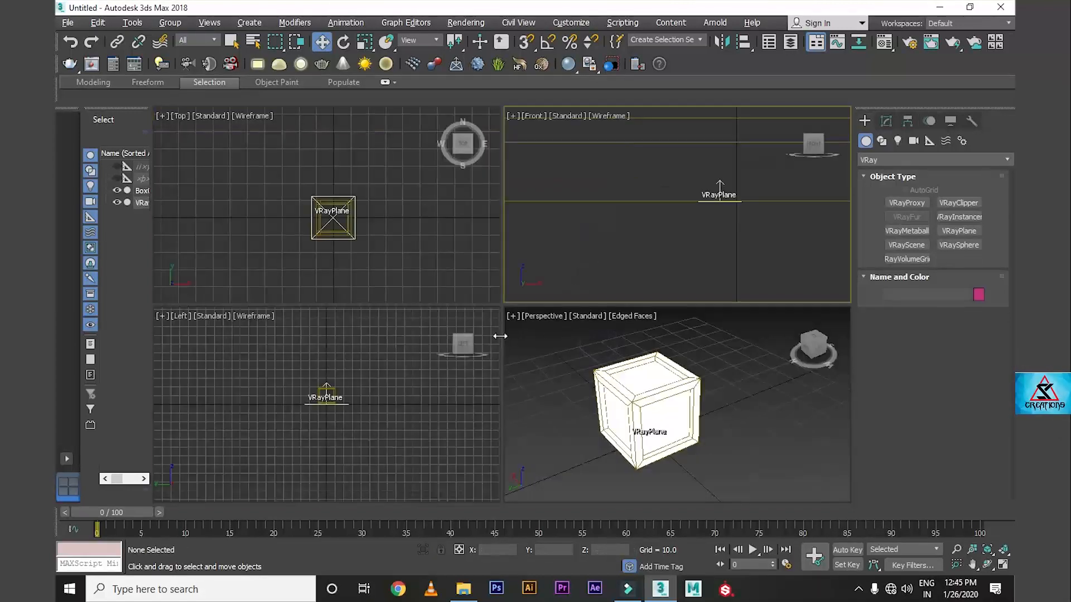
mouse_move(718, 404)
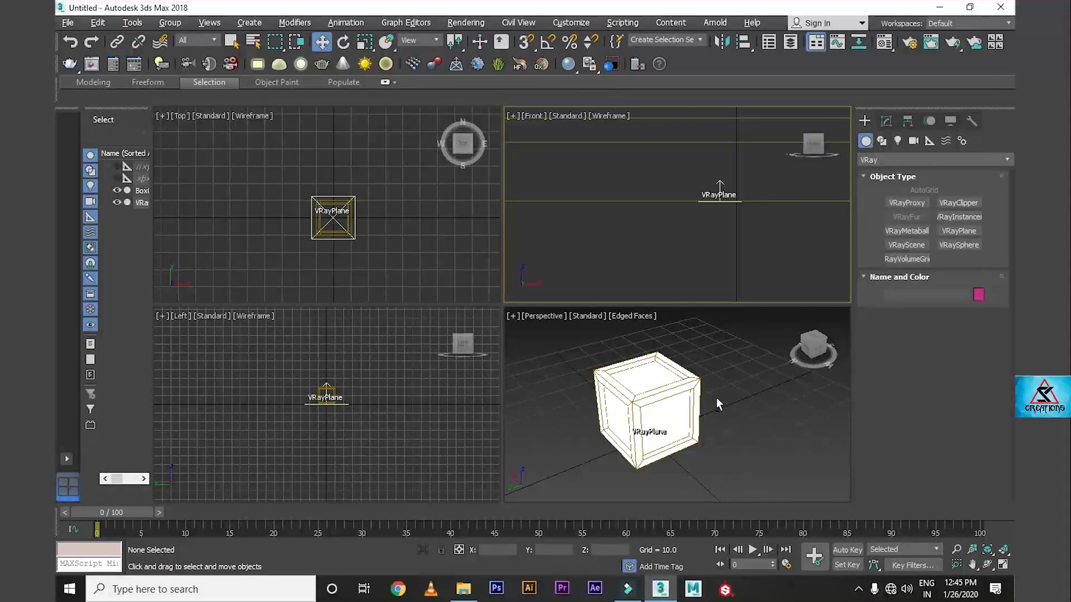
Step: Assign the 01 - Default VRayMtl to VRayPlane001, then close the Material Editor
key("Alt+W")
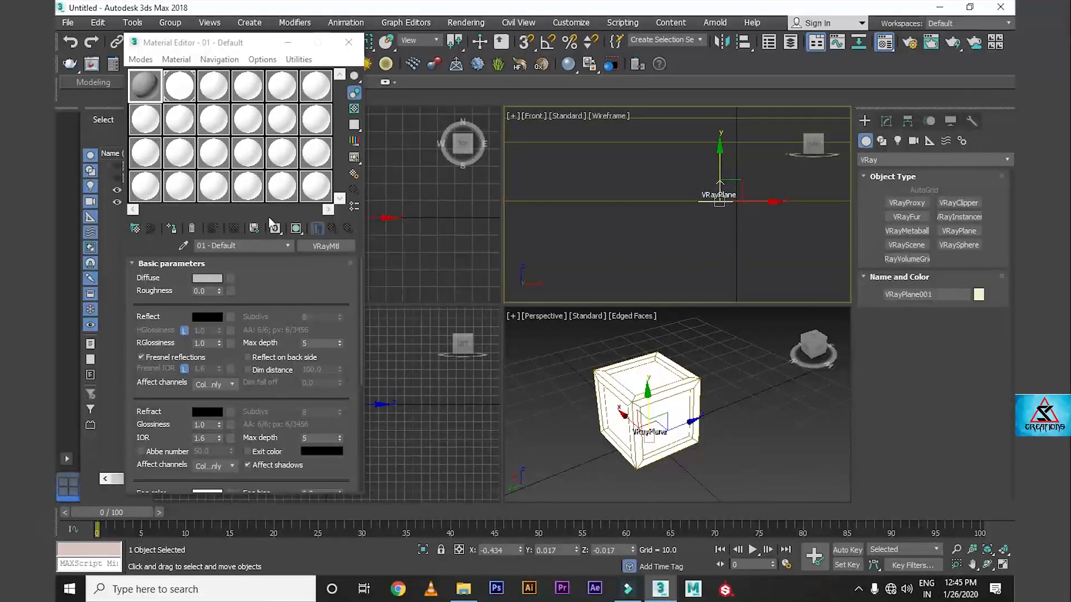
left_click(171, 228)
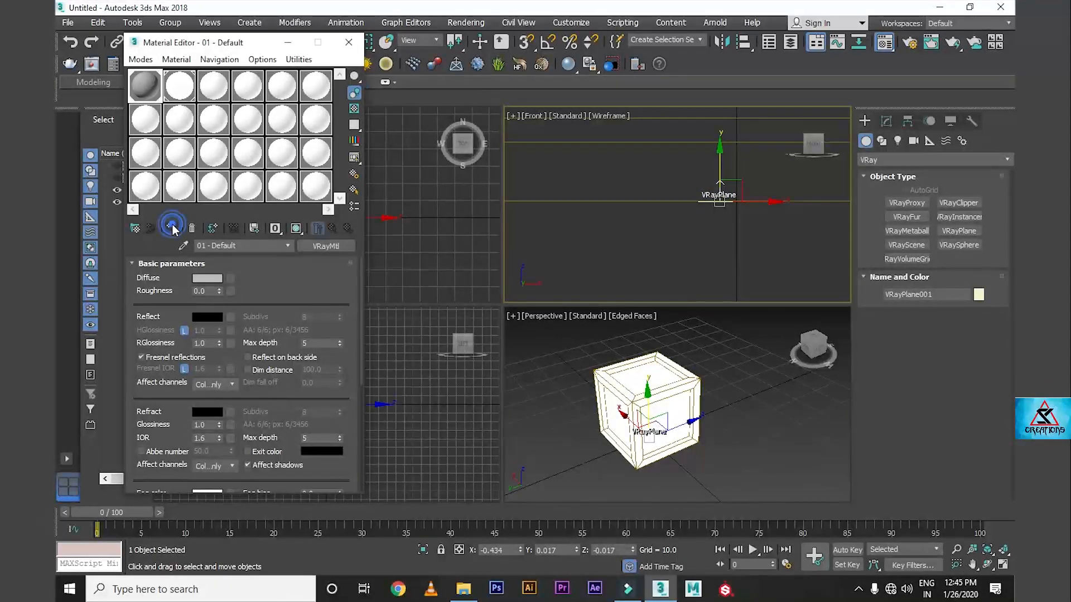
left_click(349, 42)
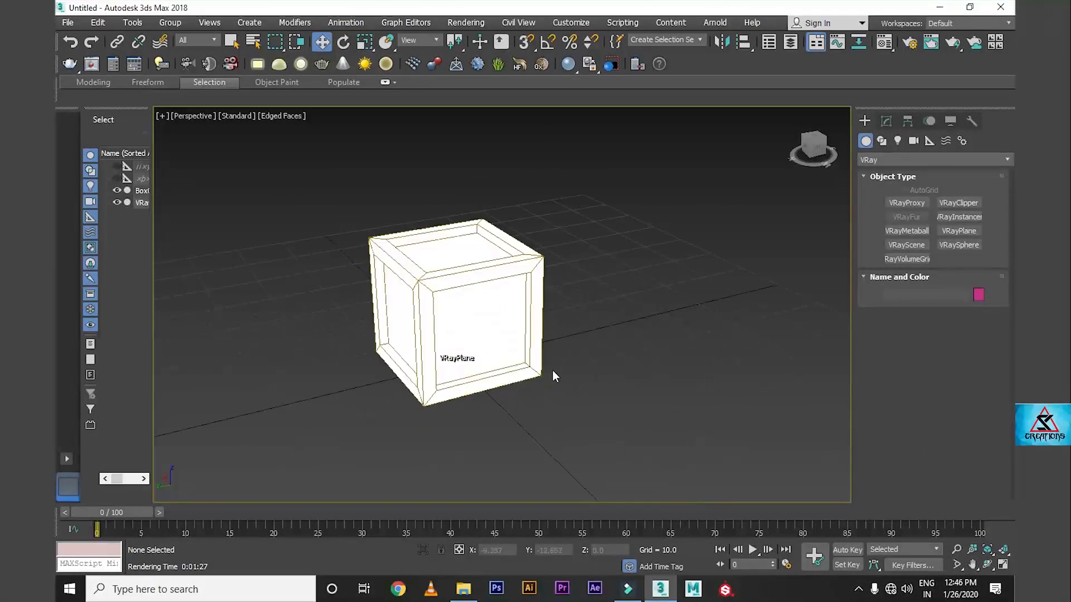
Step: Create a Dome-type VRayLight with multiplier 40 and make the light itself invisible
left_click_drag(454, 314, 521, 335)
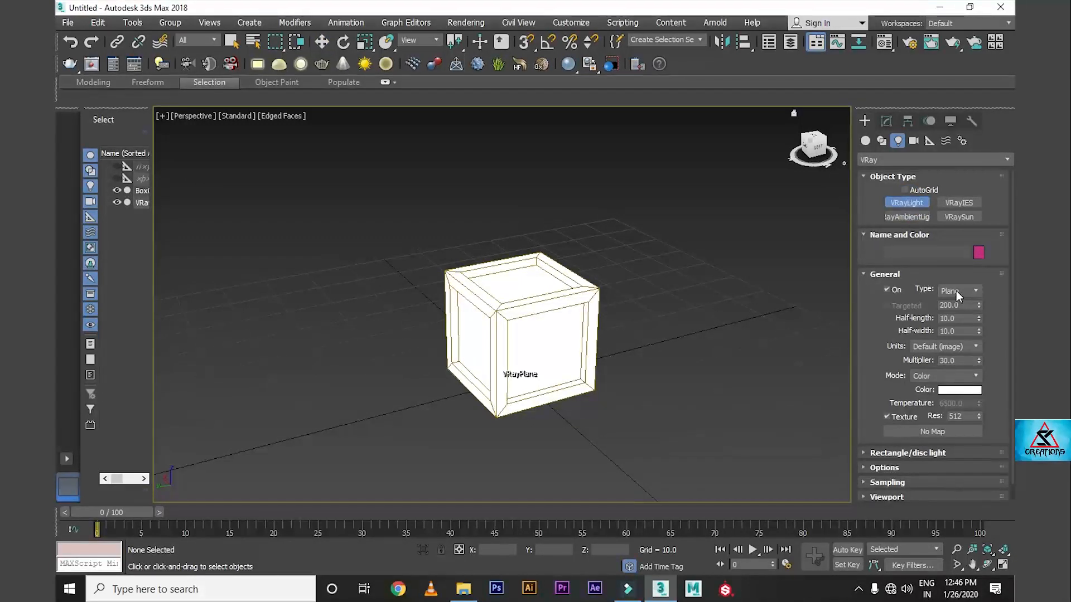
left_click(958, 291)
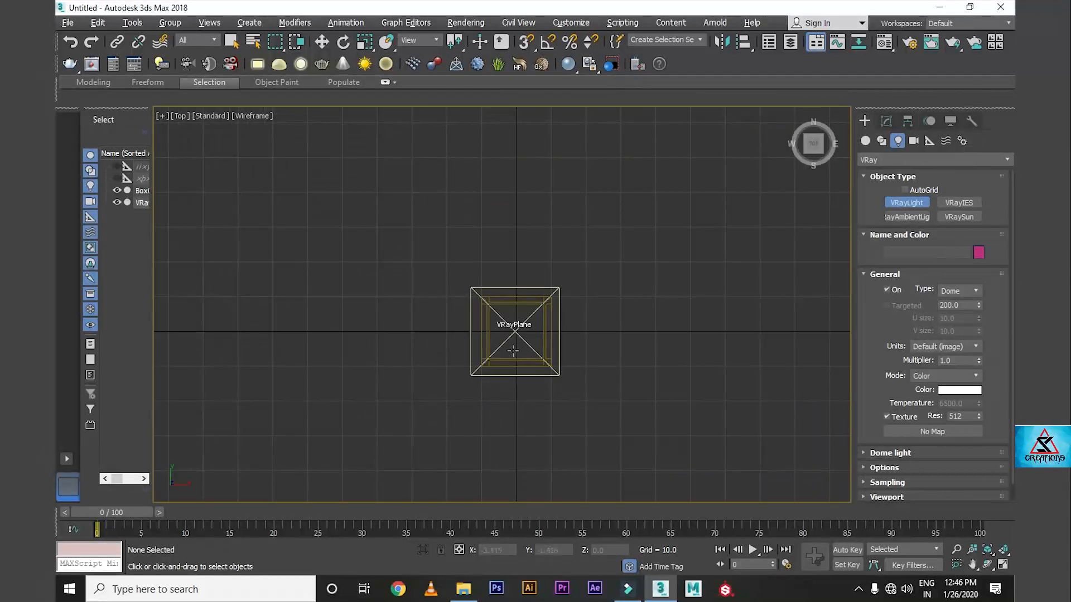
mouse_move(393, 251)
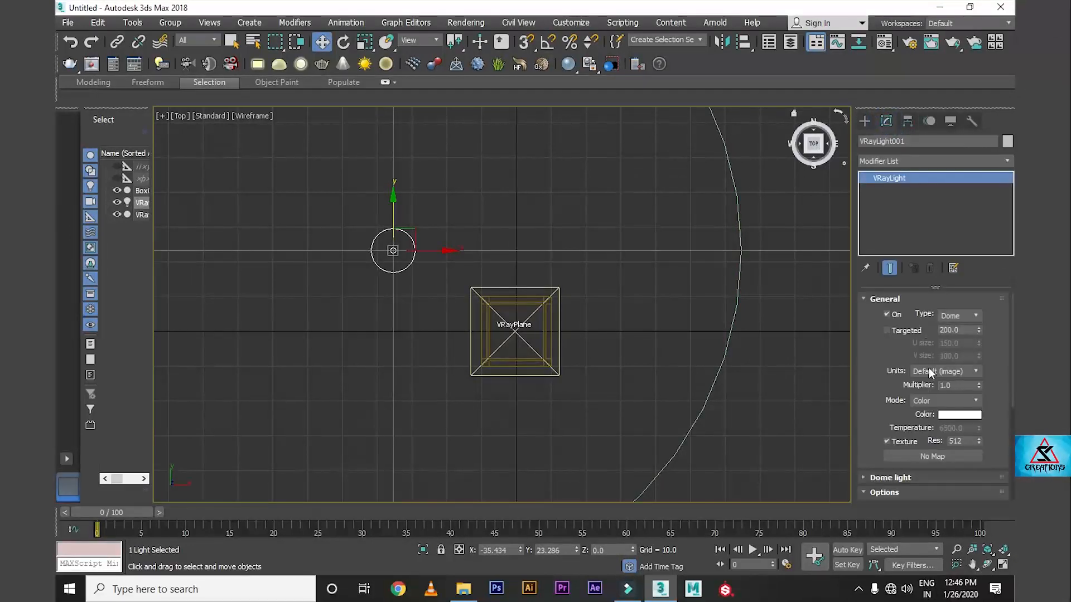
left_click(956, 385)
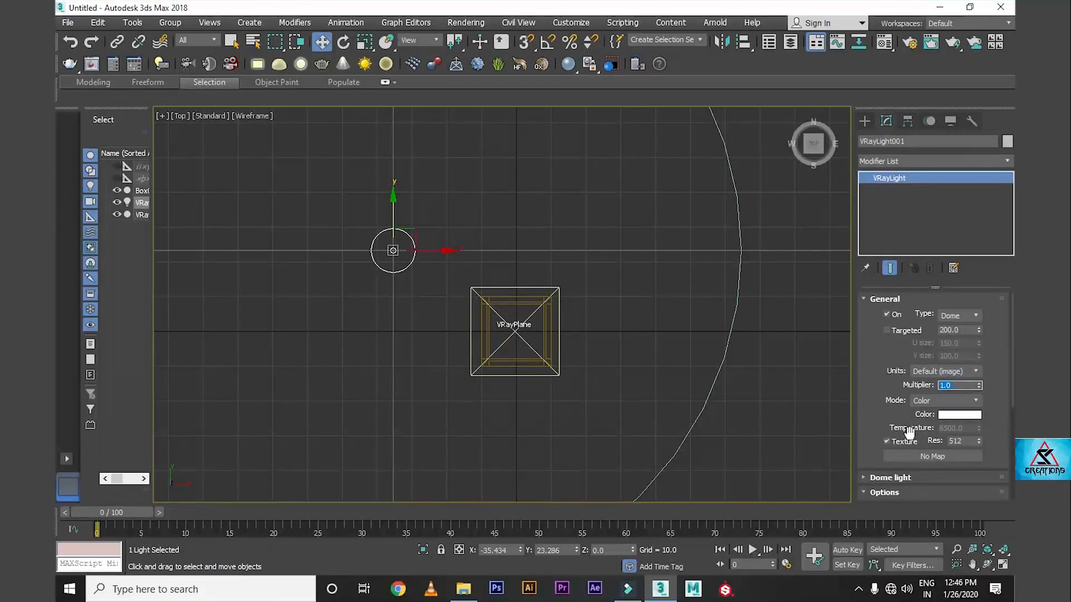
type("40")
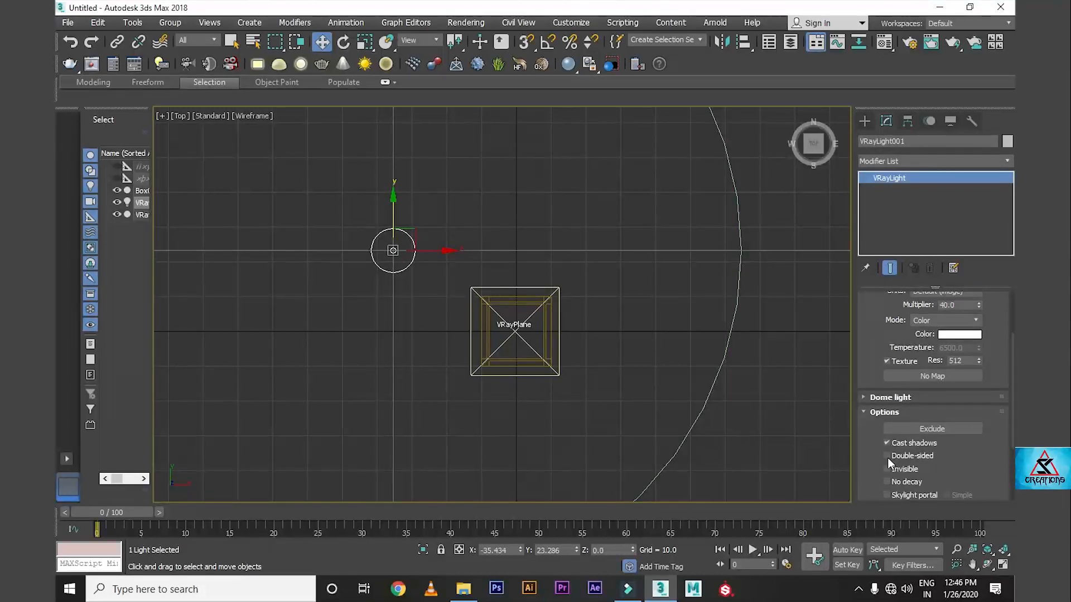
left_click(887, 456)
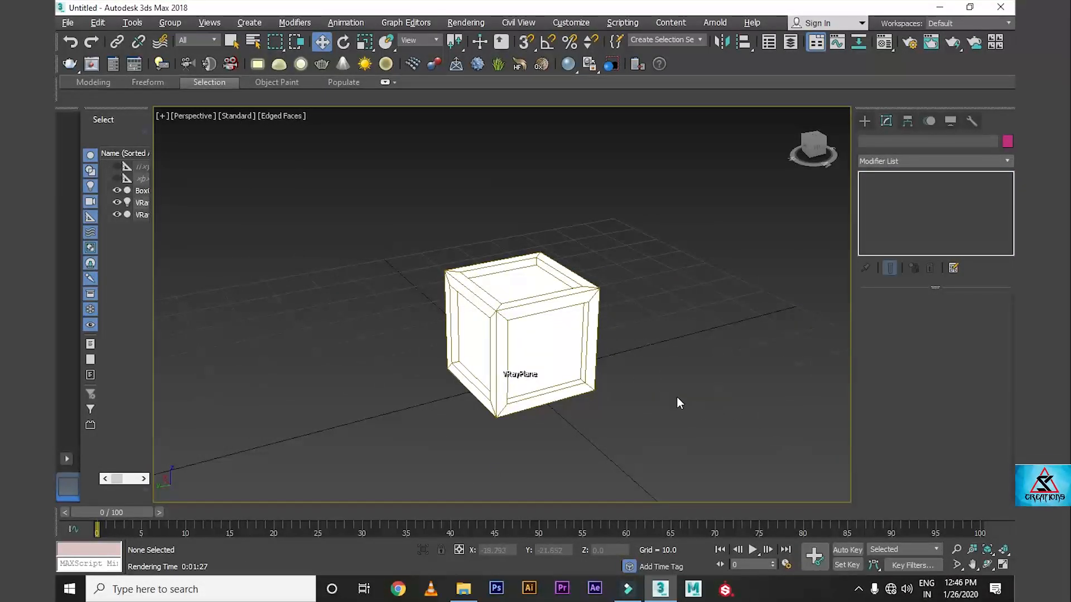
Step: Set the environment's Exposure Control to <no exposure control>
left_click(370, 298)
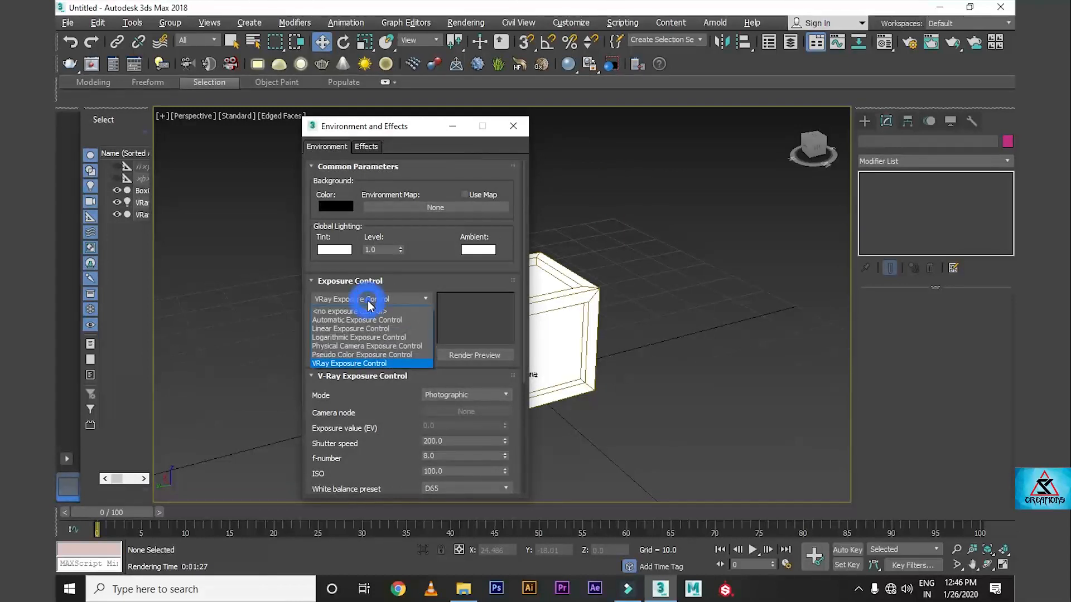
mouse_move(346, 313)
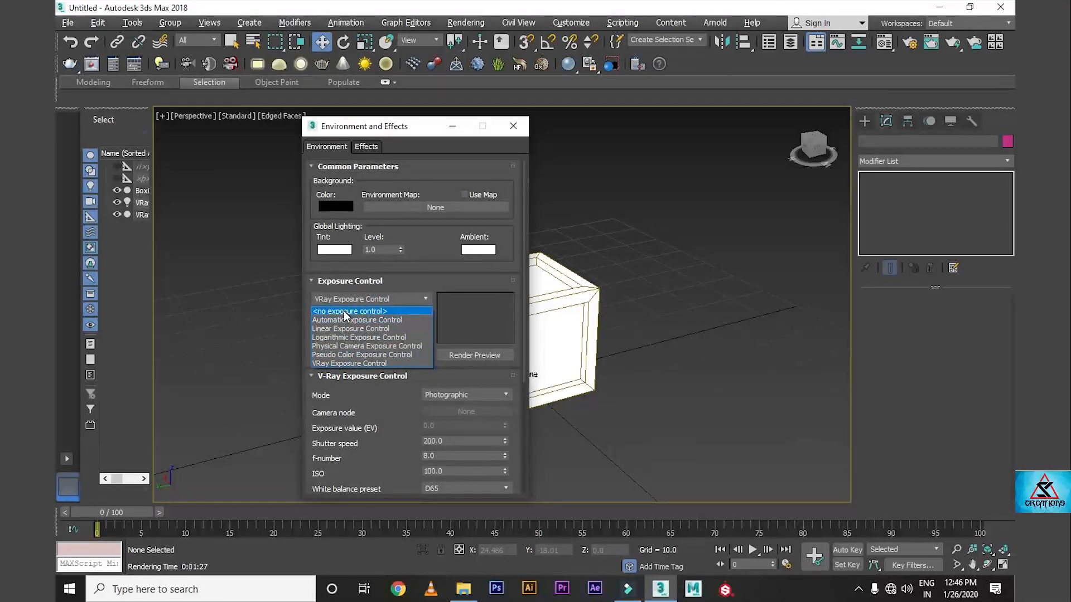
left_click(514, 126)
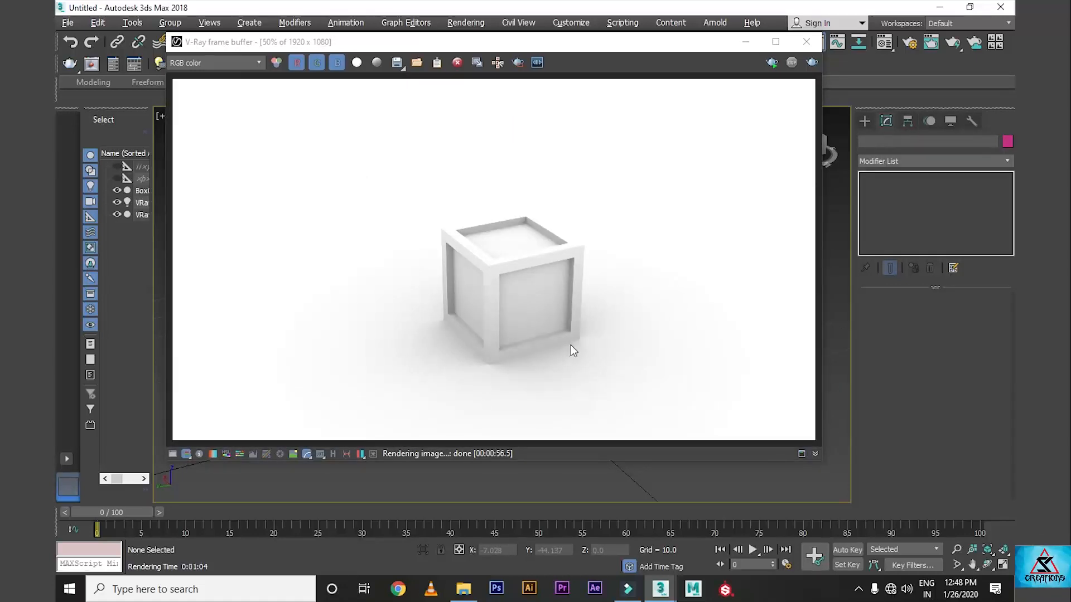
mouse_move(569, 375)
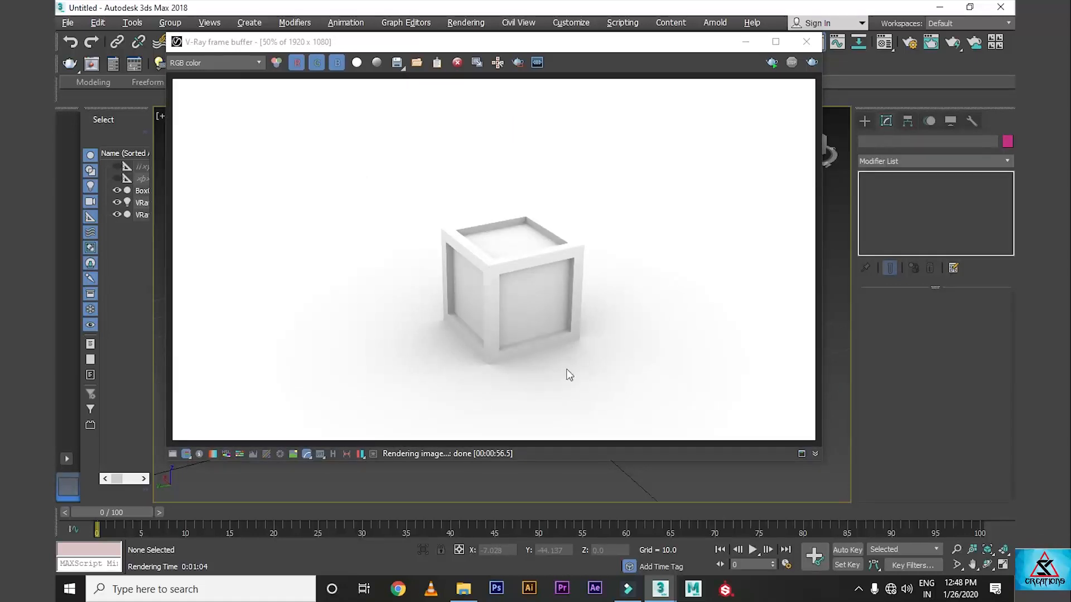
mouse_move(482, 359)
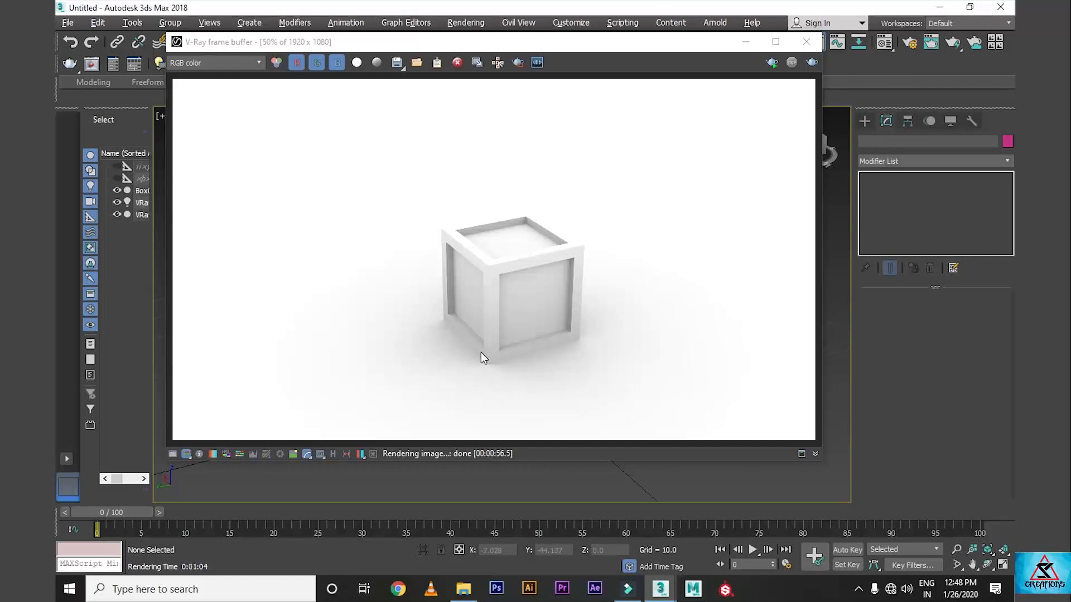
mouse_move(544, 351)
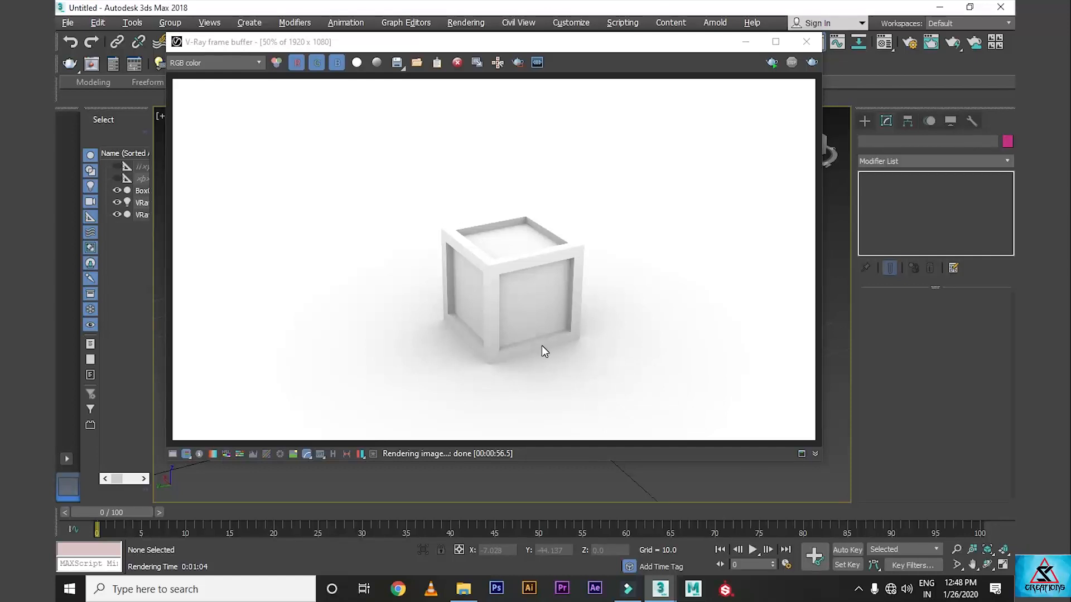
mouse_move(807, 42)
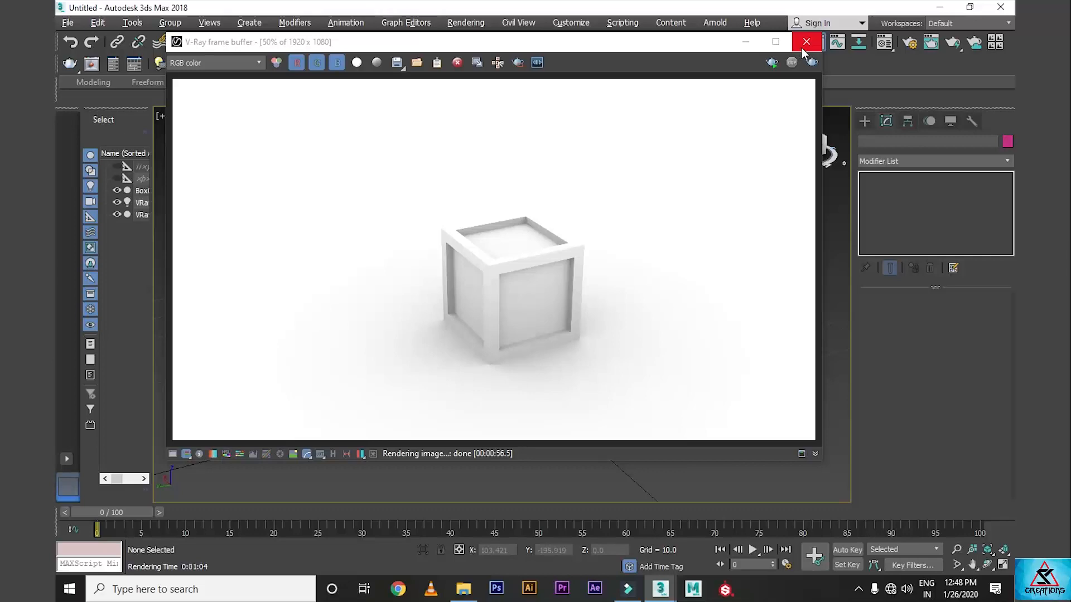